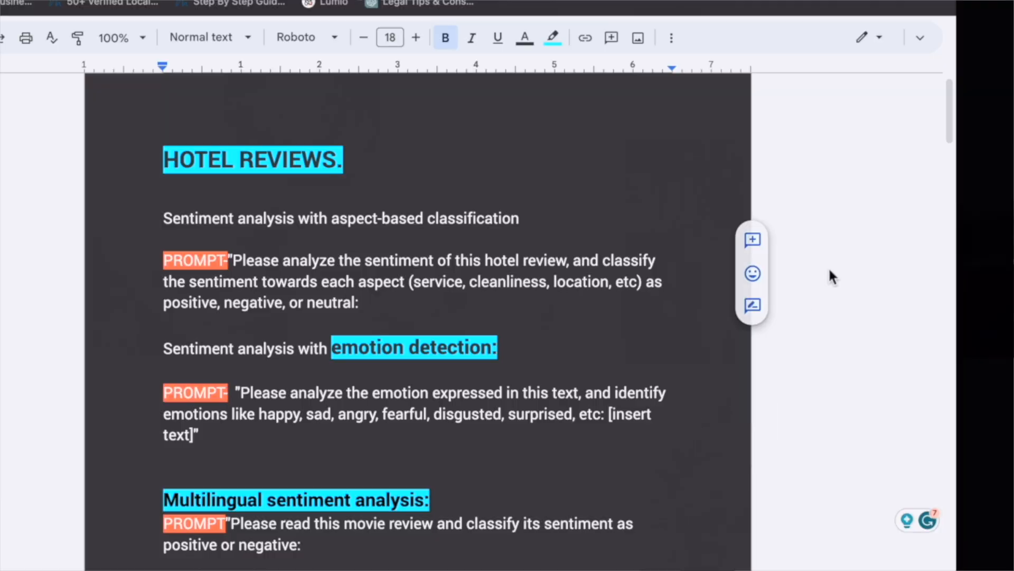
mouse_move(915, 207)
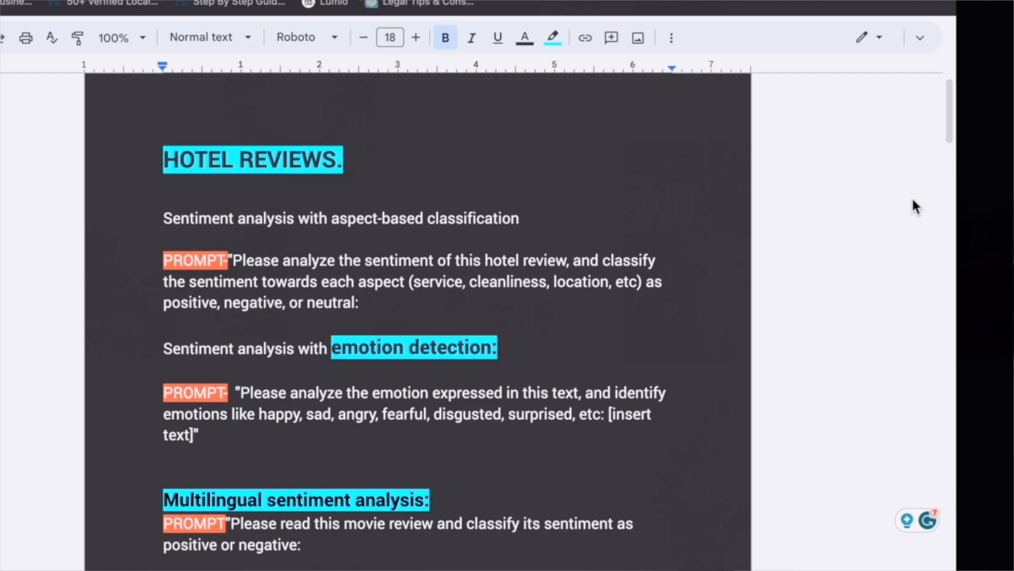
mouse_move(944, 187)
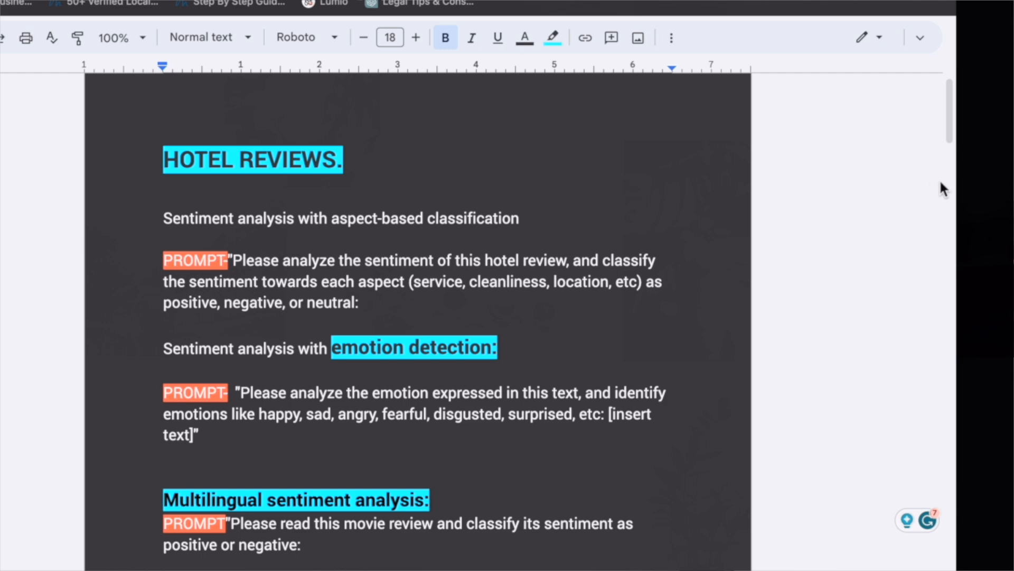
mouse_move(902, 184)
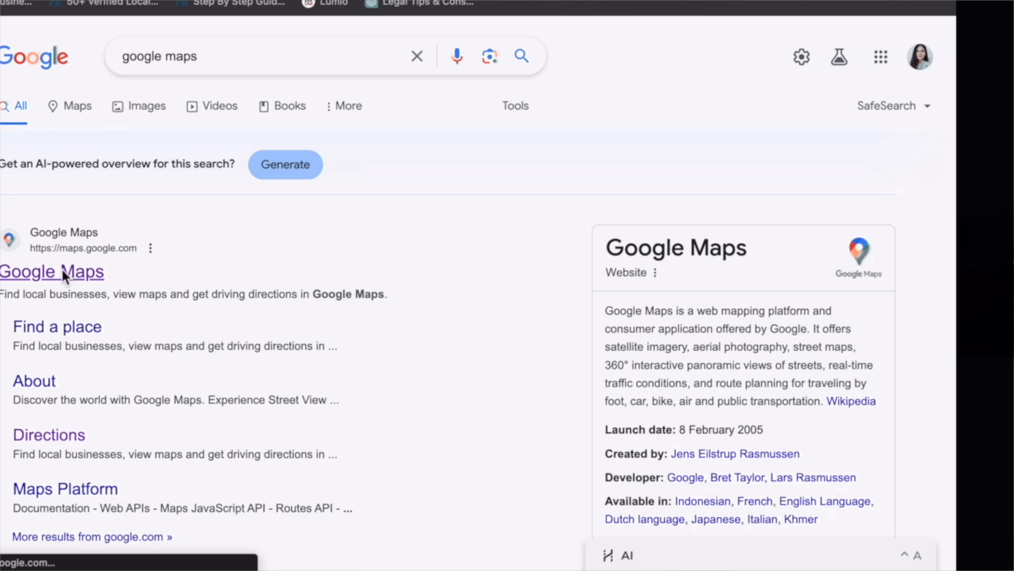
Step: Open Google Maps from the results and search for 'bur' to bring up Burj suggestions
left_click(52, 272)
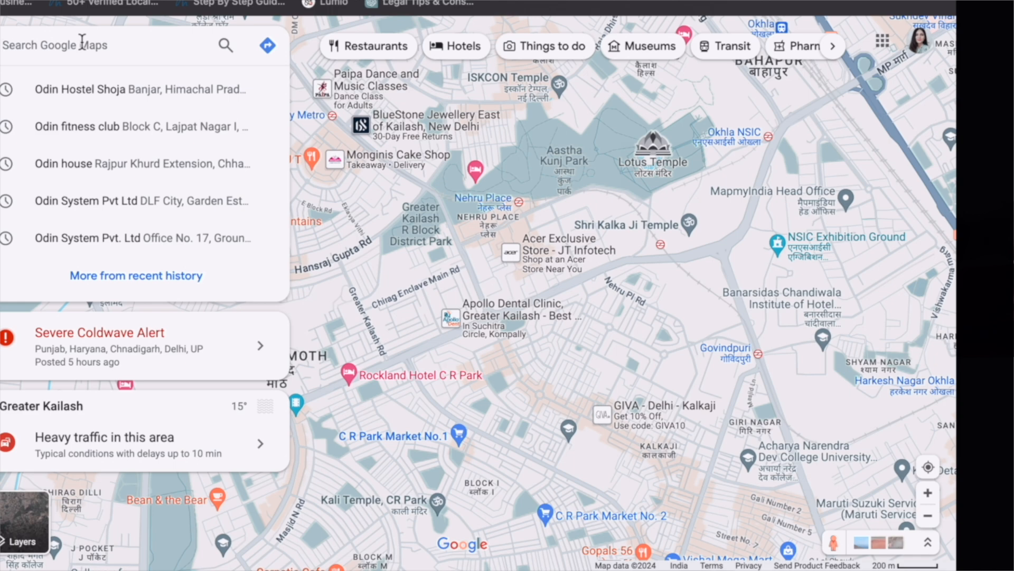
type("burj")
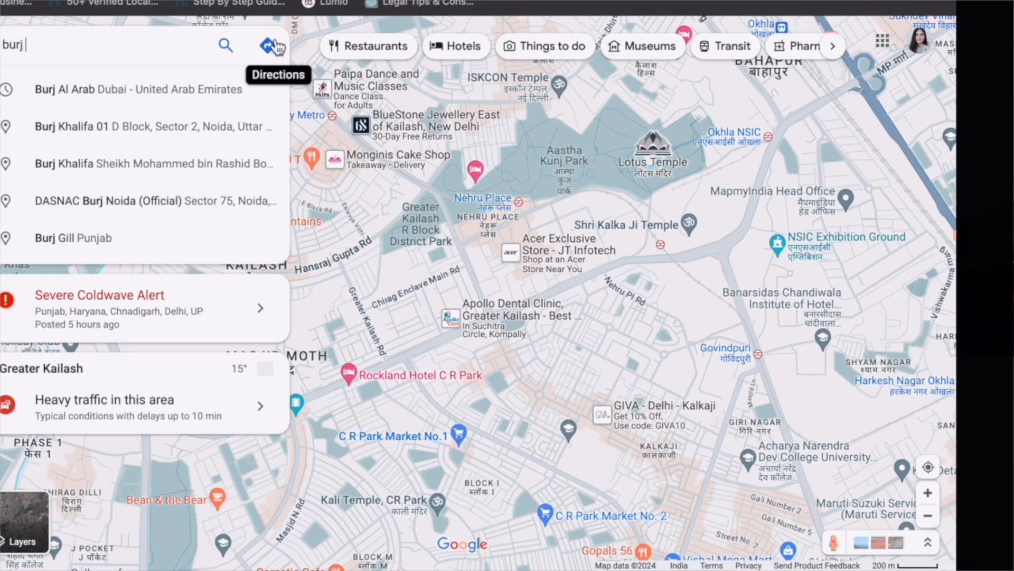
mouse_move(70, 43)
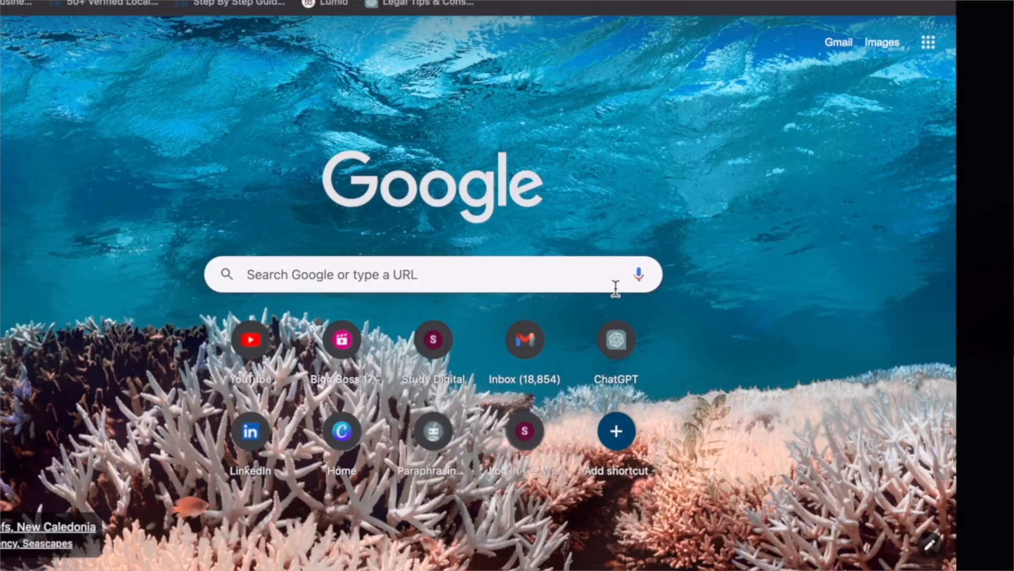
mouse_move(684, 309)
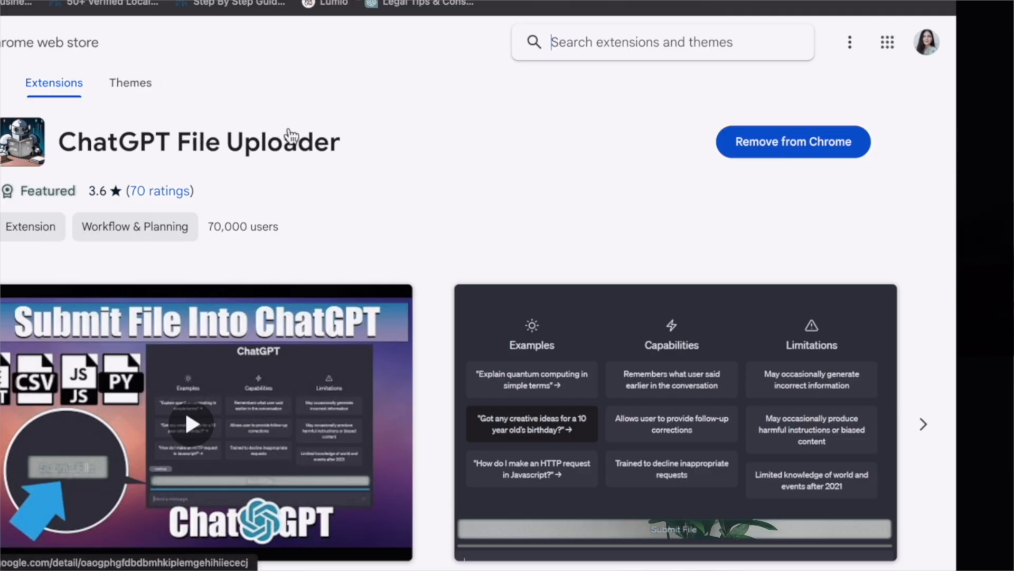
mouse_move(243, 131)
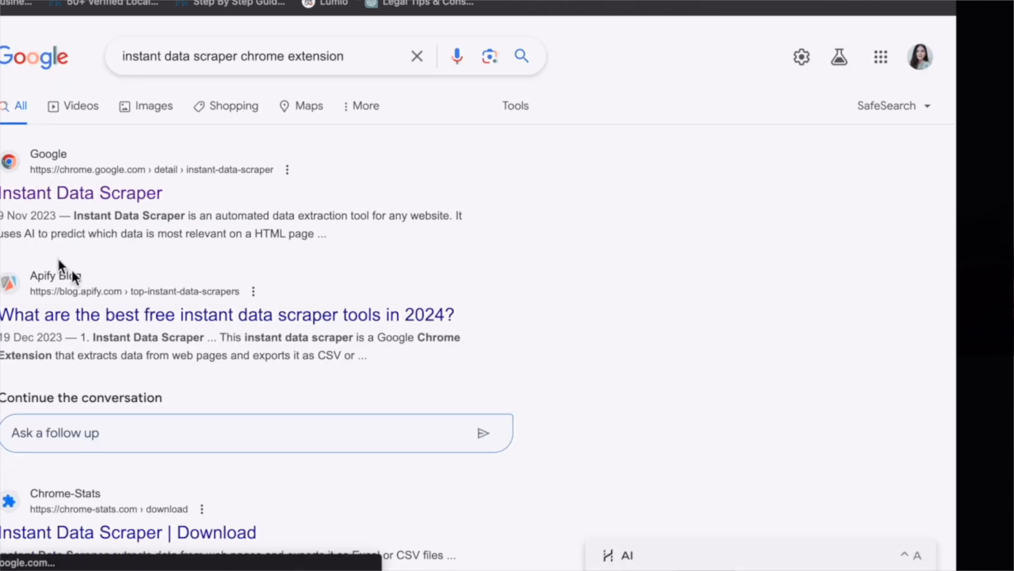
mouse_move(99, 214)
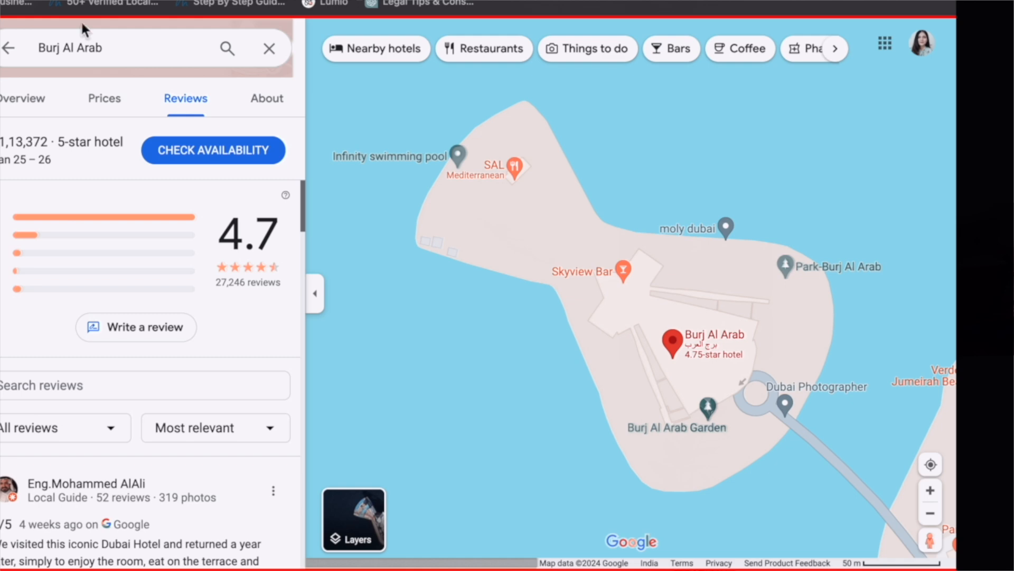
mouse_move(366, 425)
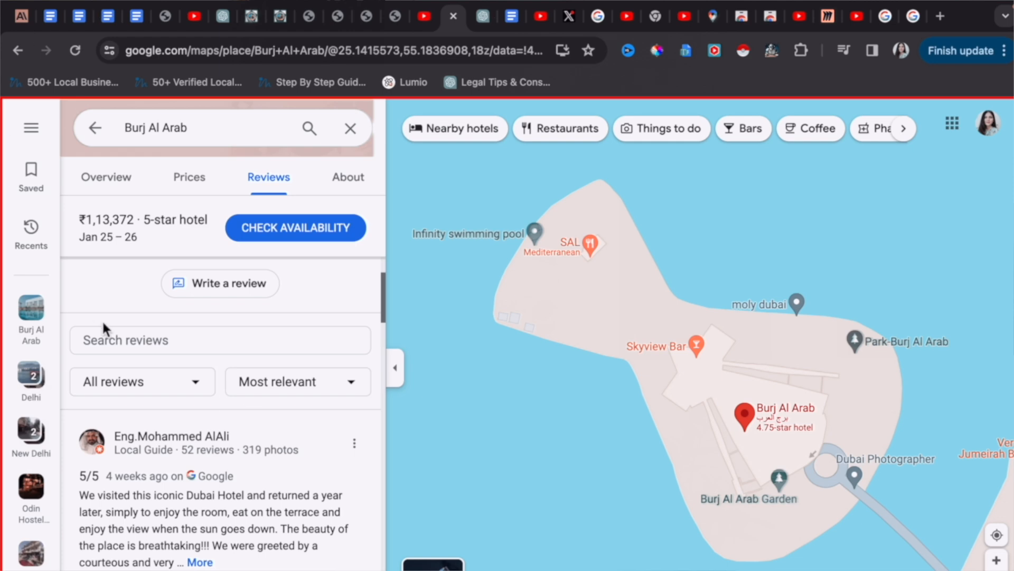
mouse_move(410, 198)
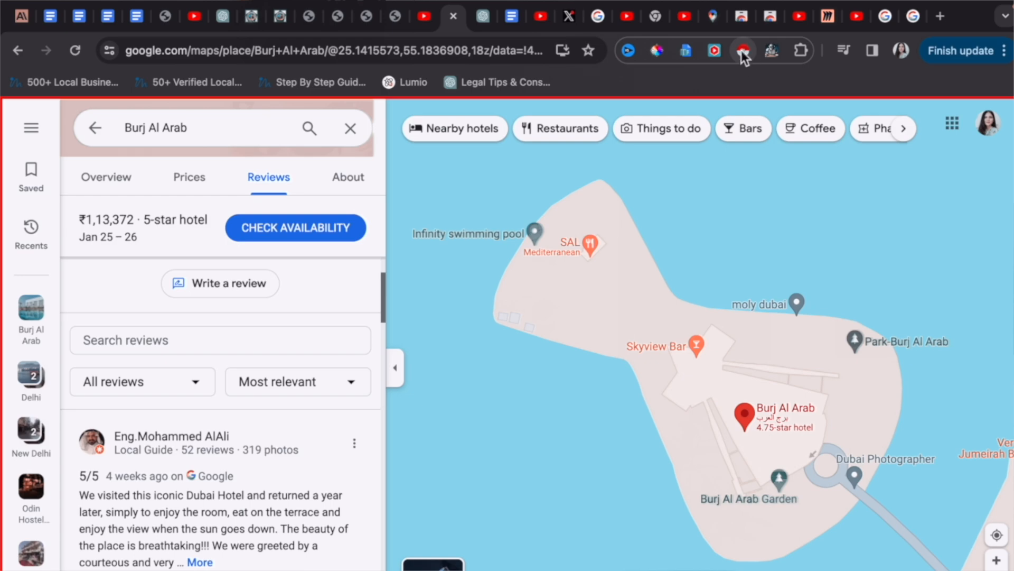
mouse_move(744, 51)
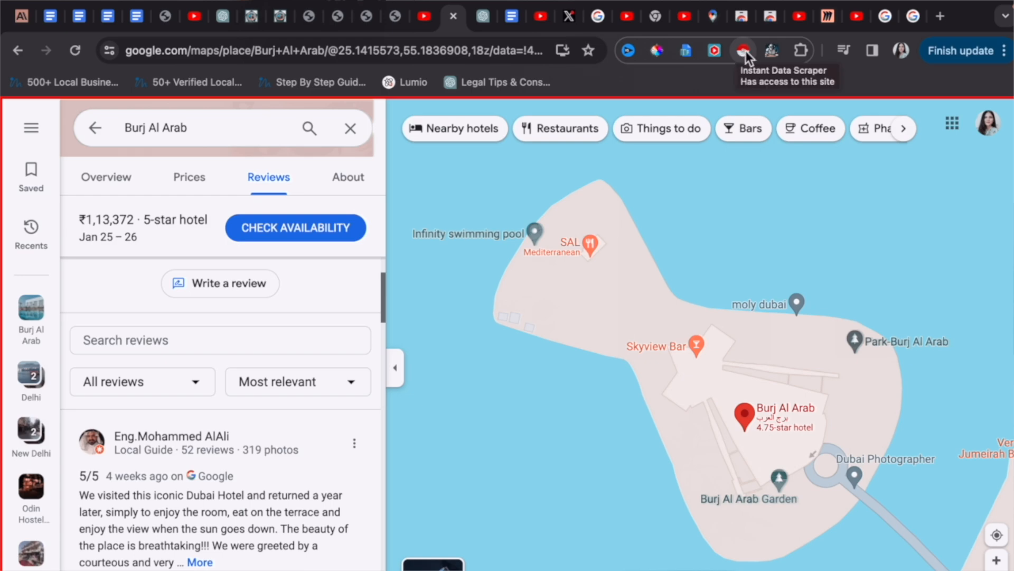
Step: Run Instant Data Scraper on the reviews page, pick the reviews table and download it as XLSX
left_click(743, 50)
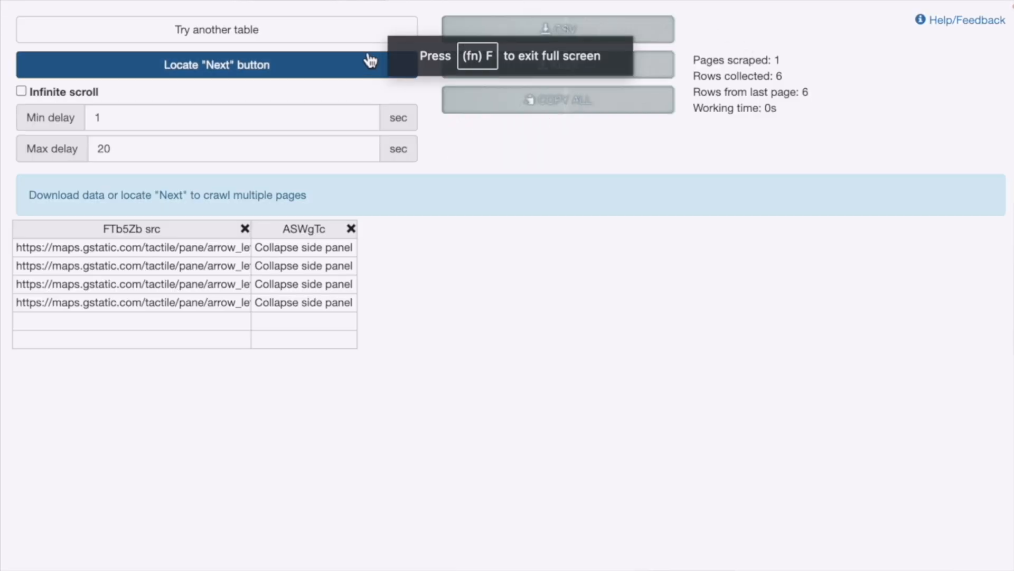
left_click(216, 29)
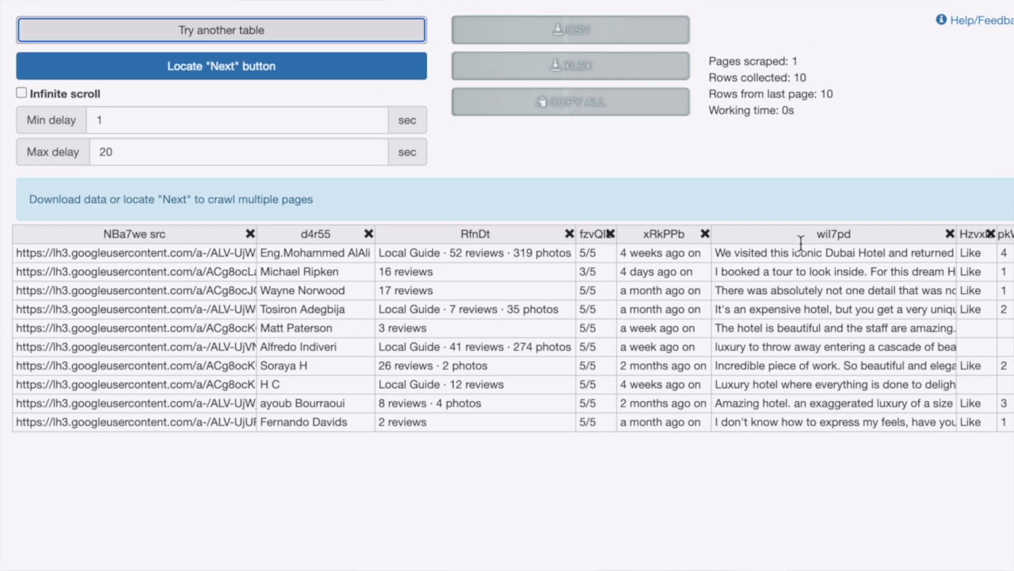
mouse_move(803, 298)
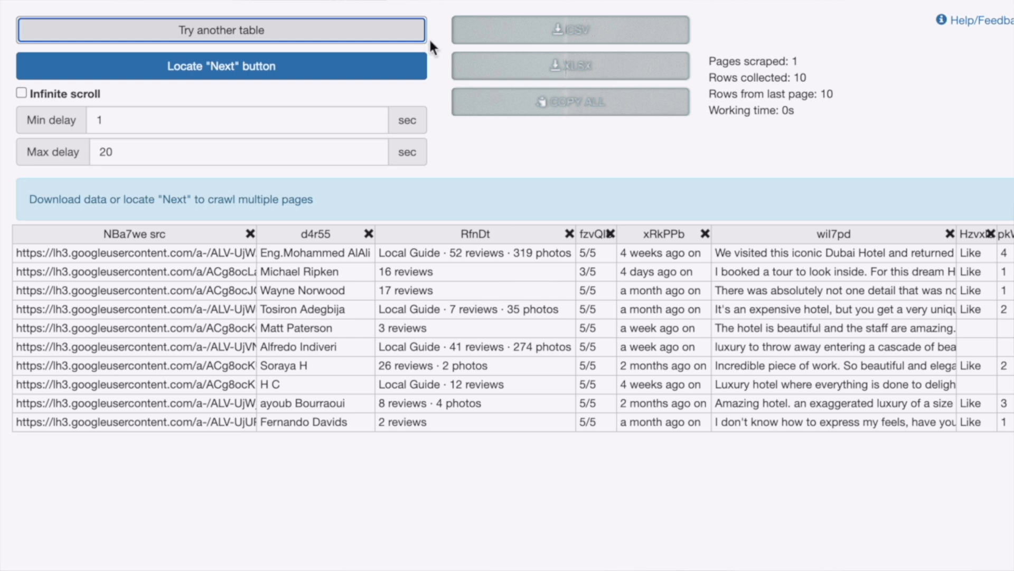
mouse_move(515, 95)
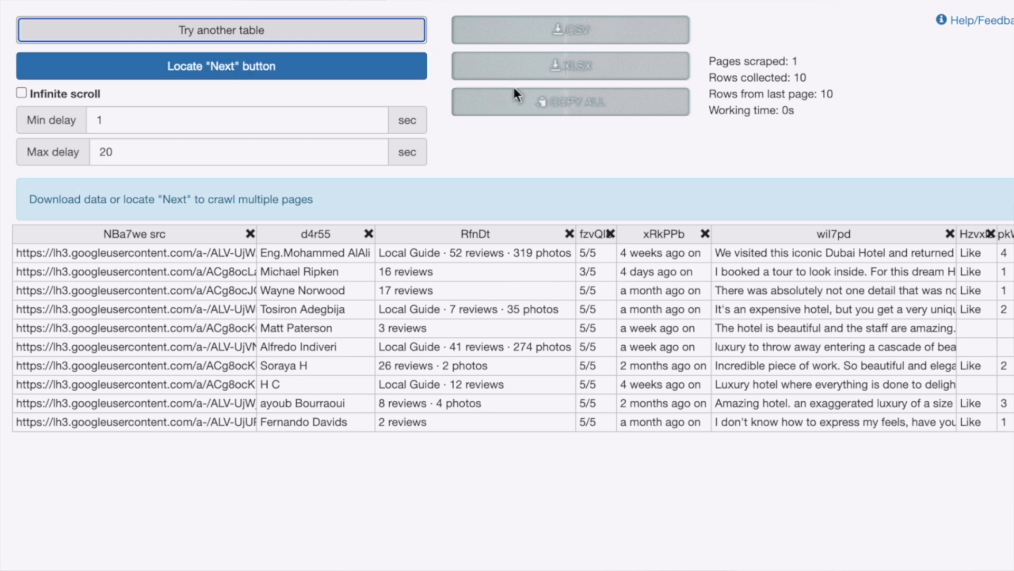
left_click(575, 66)
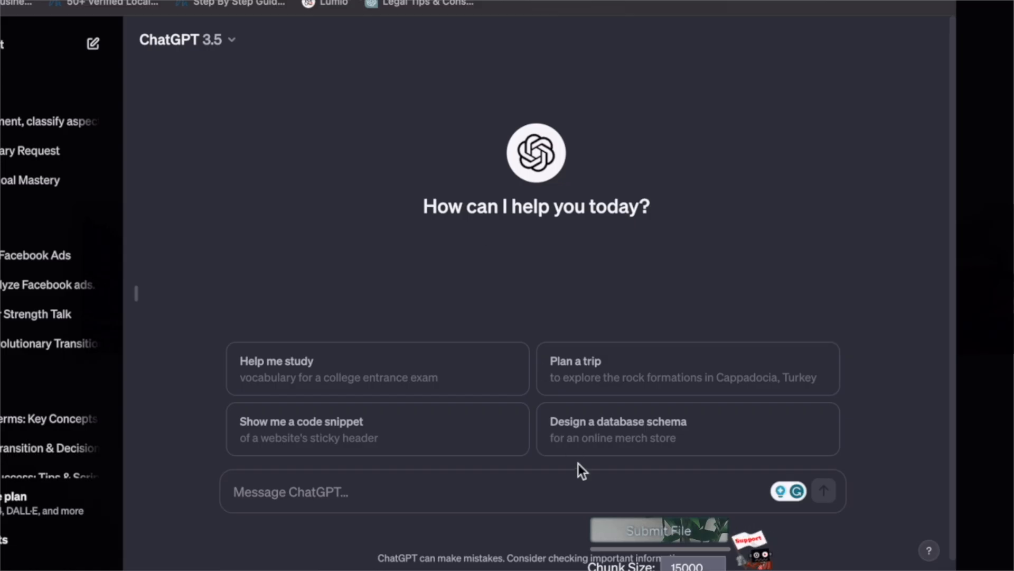
mouse_move(661, 541)
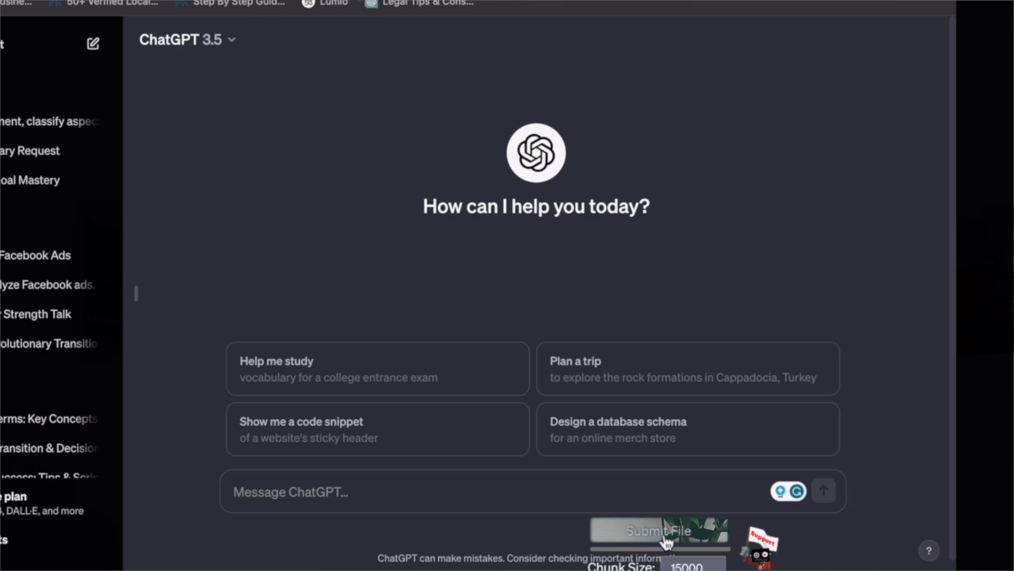
Step: Upload google (10).xlsx into the chat and read ChatGPT's per-reviewer summary
left_click(660, 530)
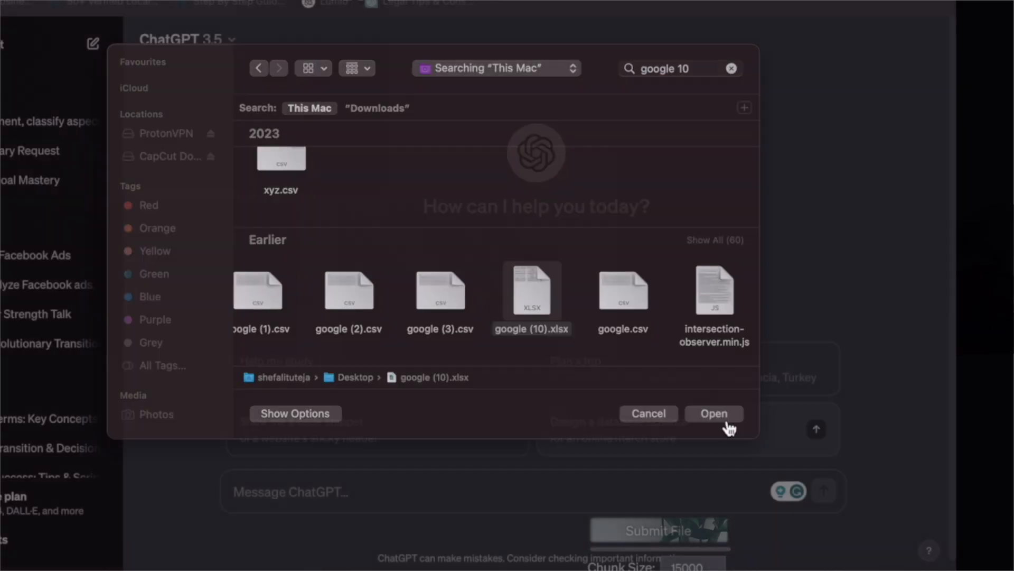
left_click(715, 413)
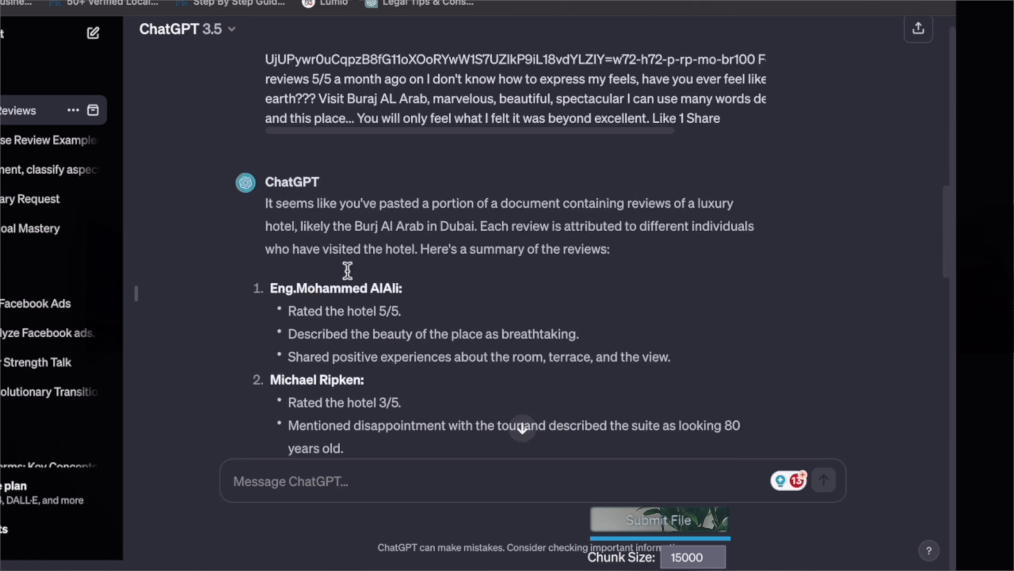
scroll("down", 3)
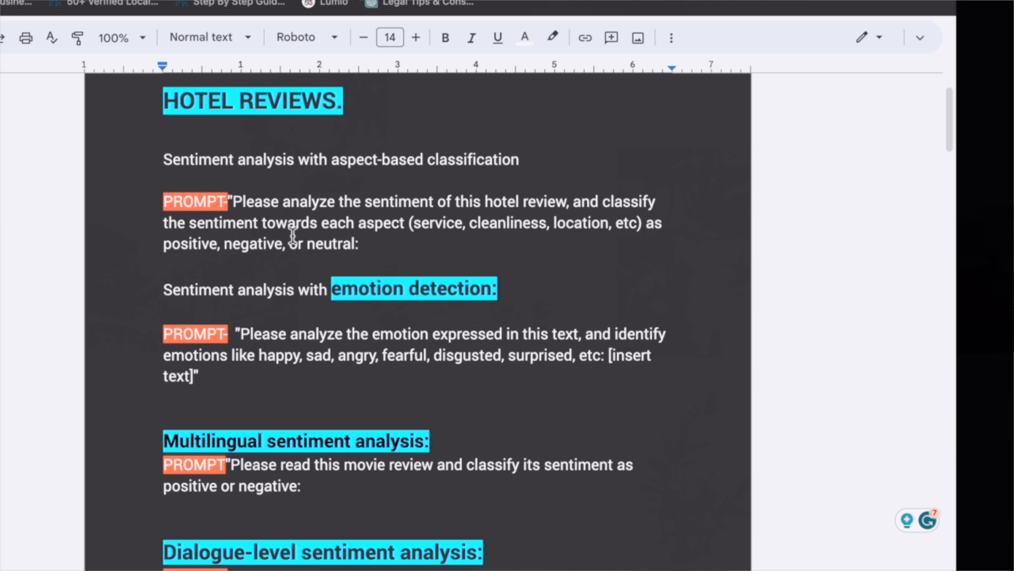
mouse_move(562, 237)
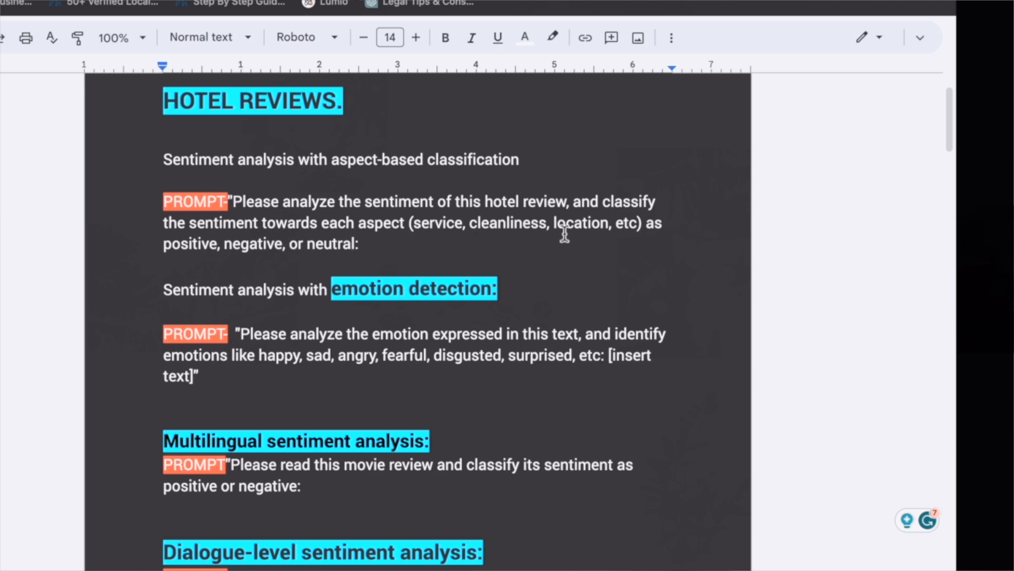
mouse_move(267, 201)
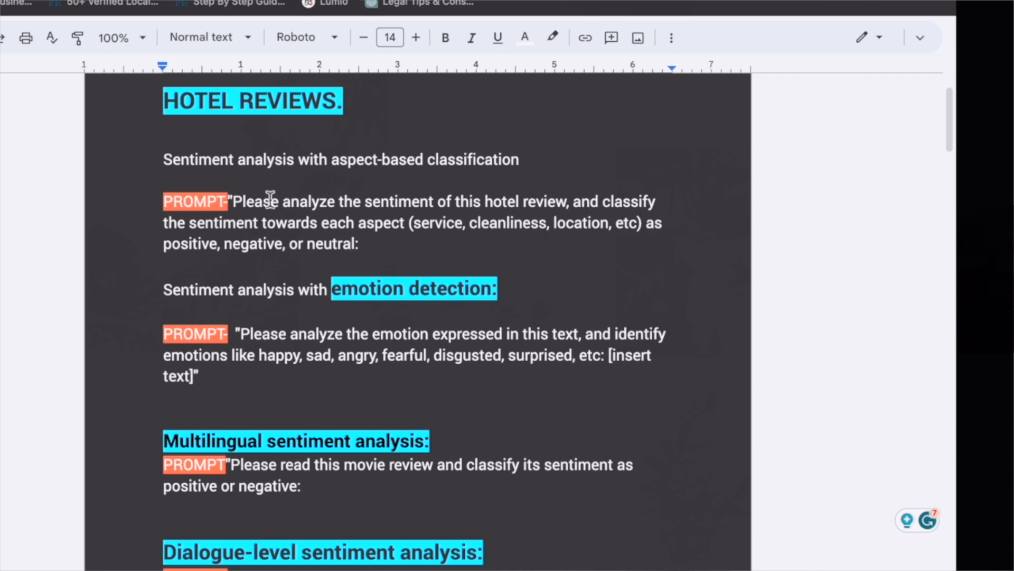
Step: Select the aspect-based sentiment PROMPT text under HOTEL REVIEWS for copying
left_click_drag(232, 201, 359, 244)
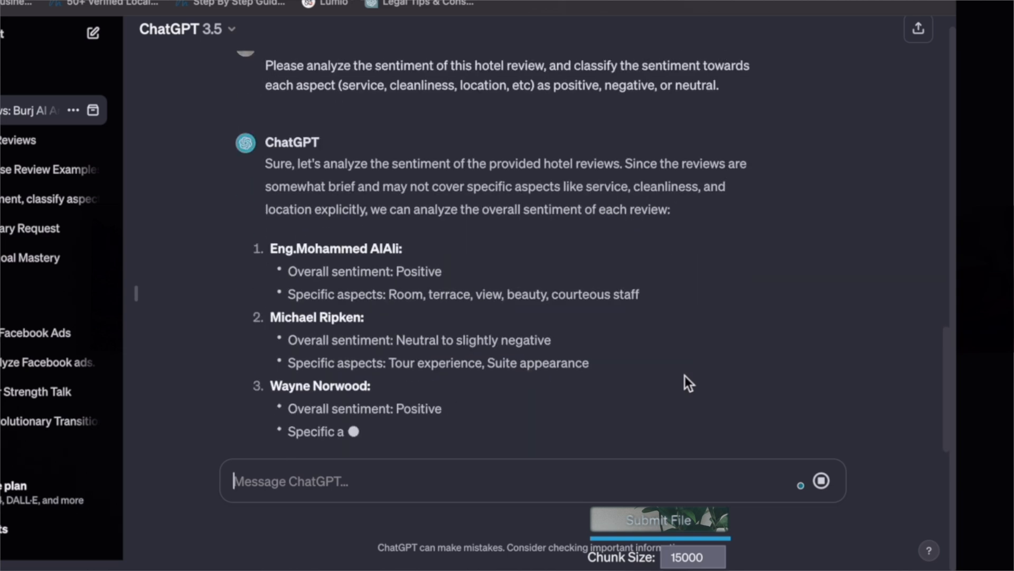
Step: Ask ChatGPT to 'be more specific and detailed' and read the per-reviewer sentiment breakdown
type("be more s")
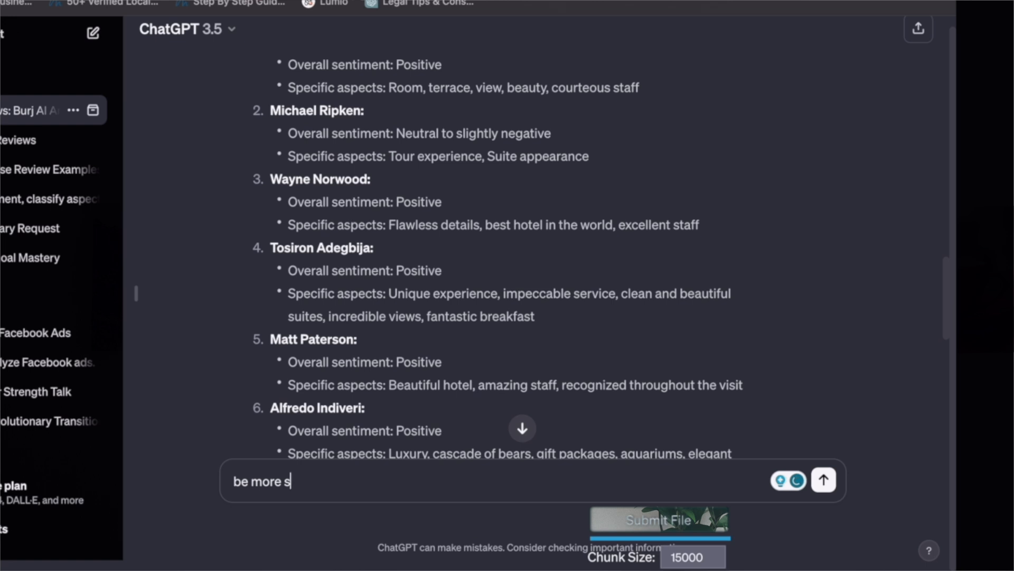
type("pecific and deta")
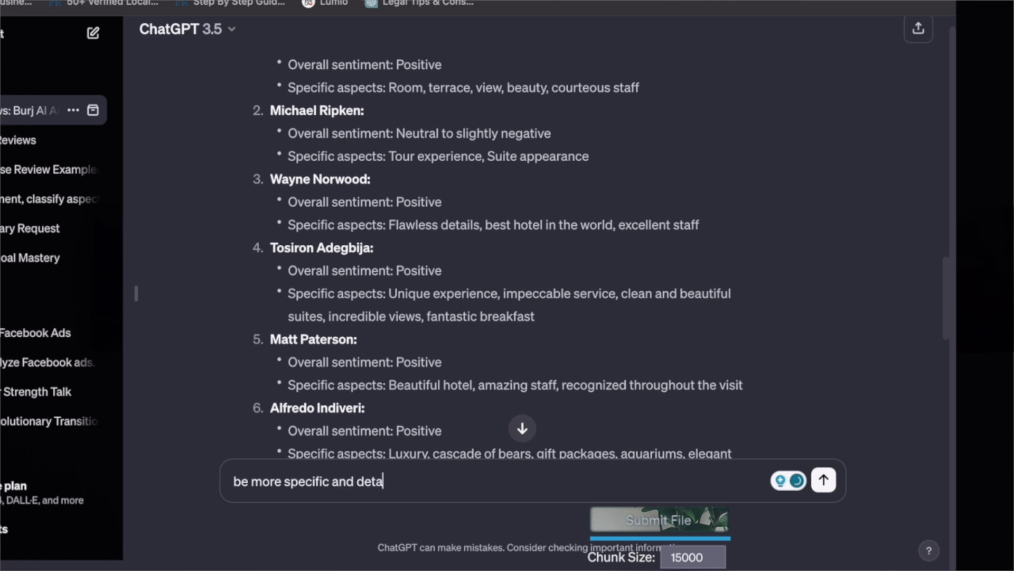
left_click(822, 480)
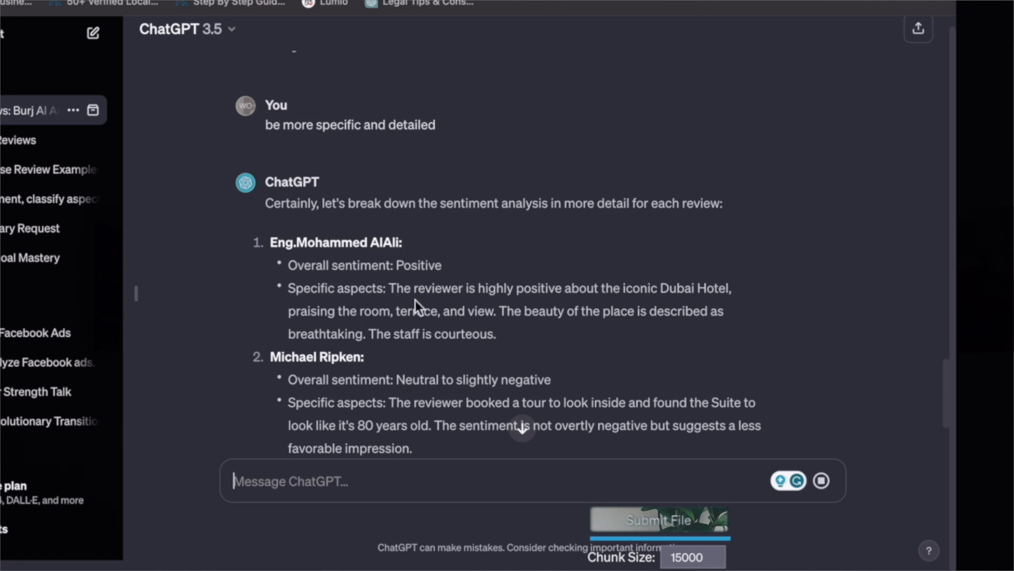
scroll("down", 3)
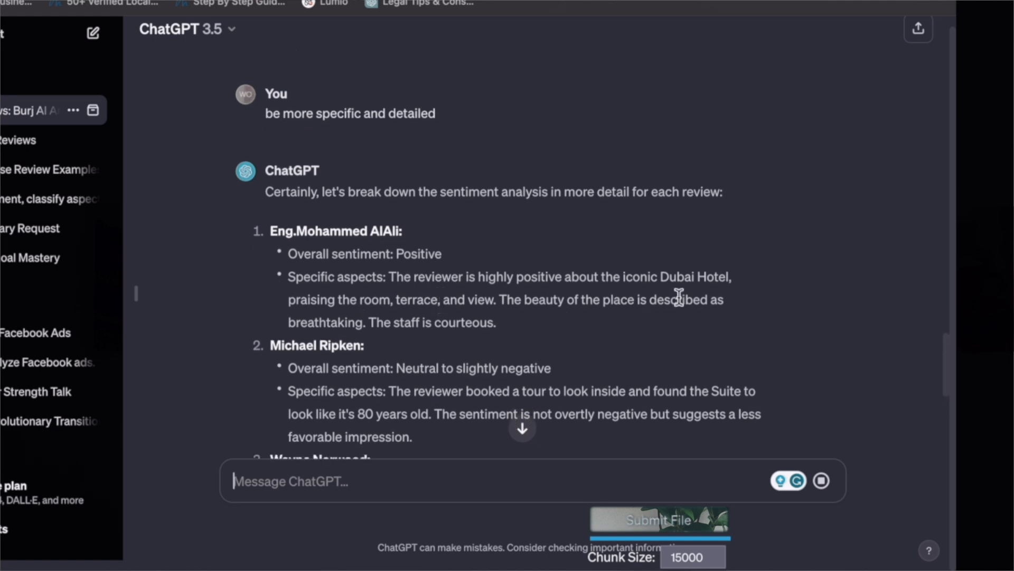
mouse_move(462, 329)
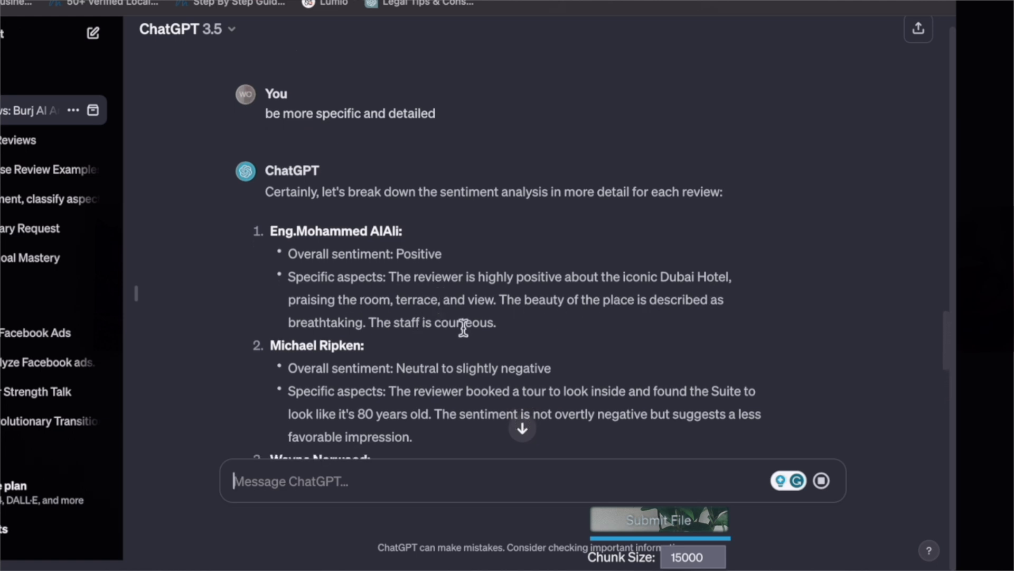
scroll("down", 3)
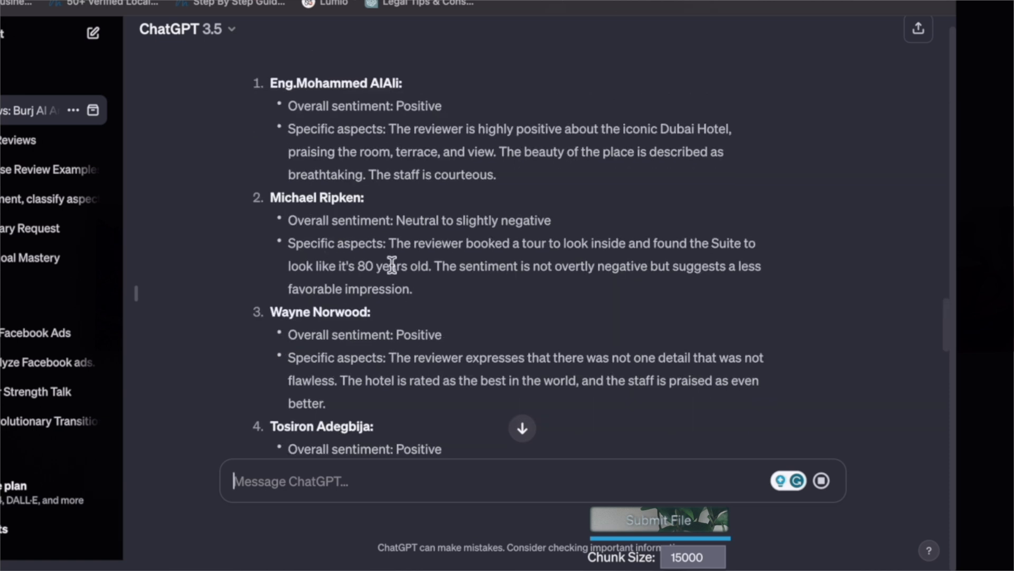
scroll("down", 3)
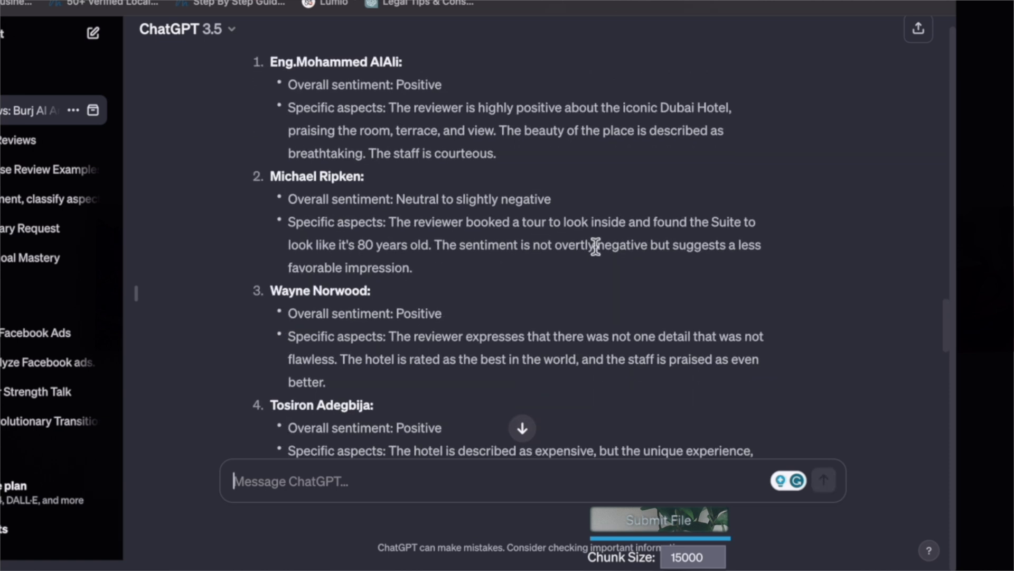
mouse_move(607, 273)
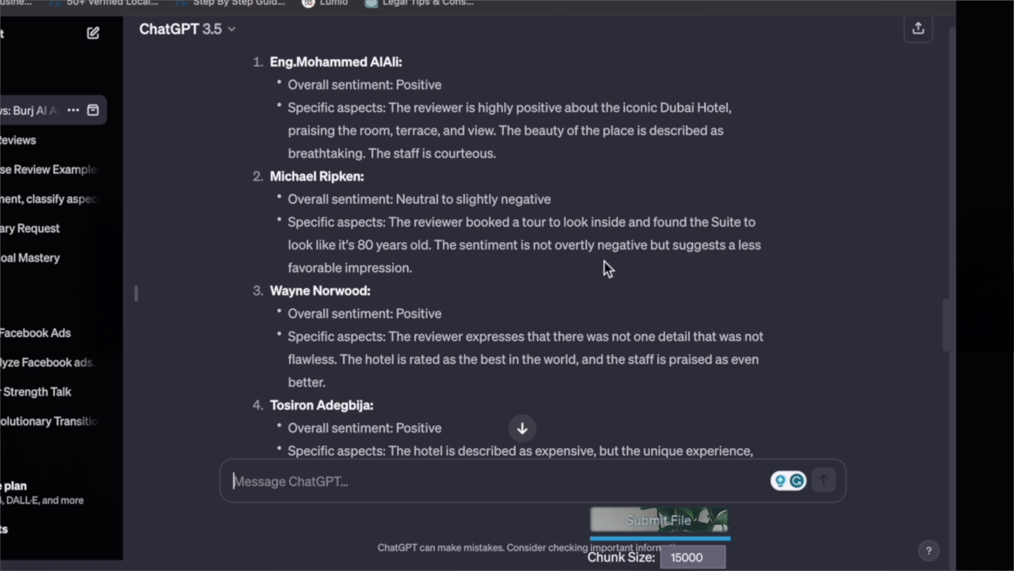
mouse_move(500, 273)
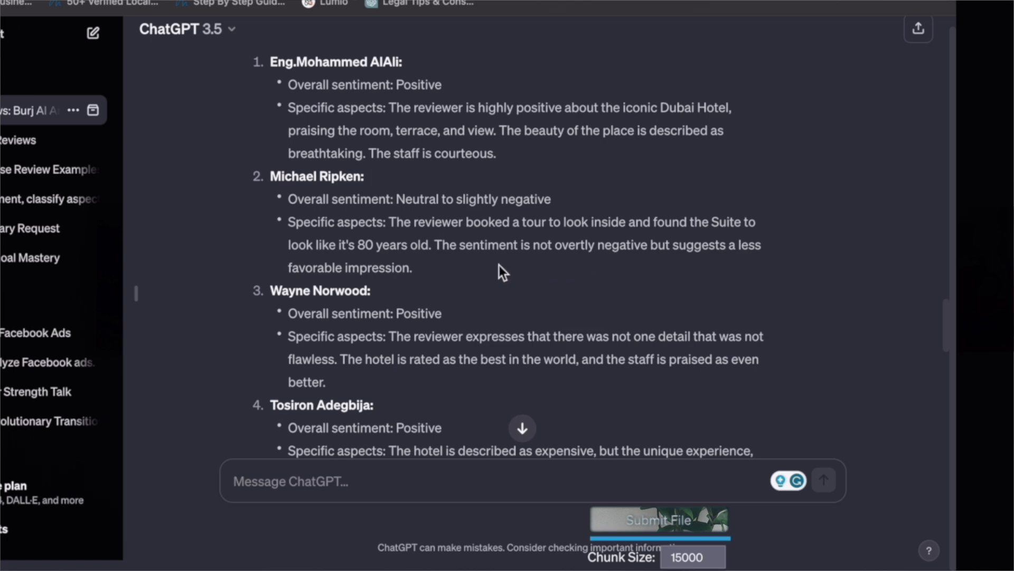
scroll("down", 3)
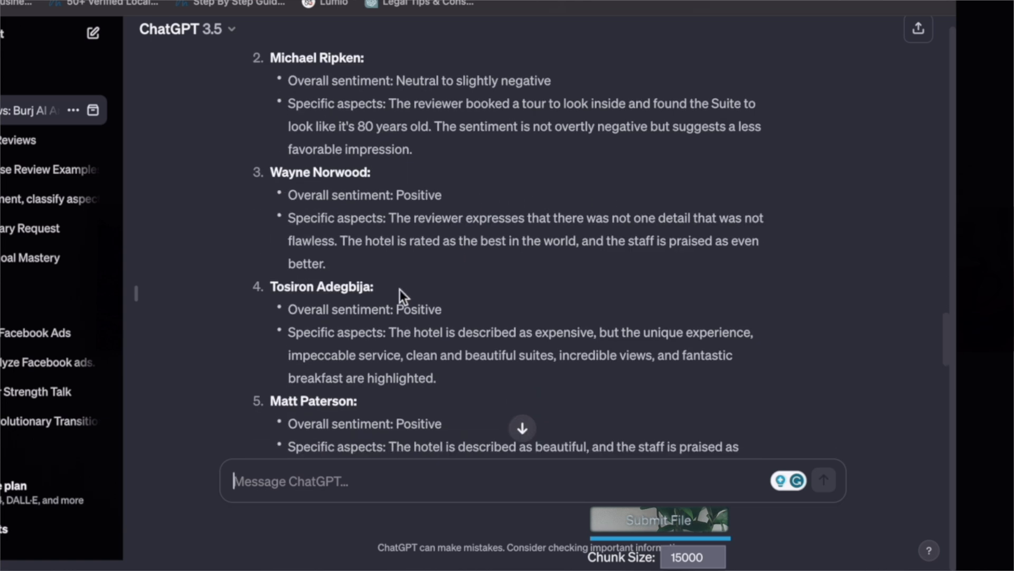
scroll("down", 3)
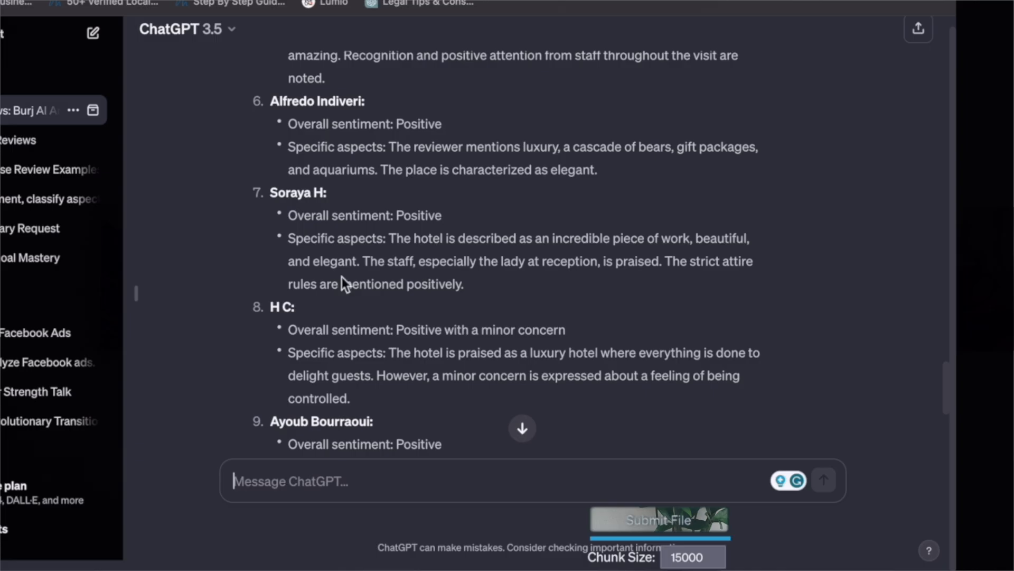
Step: Paste the emotion-analysis prompt asking to identify emotions like happy into the message box
type("\"Please analyze the emotion expressed in this text, and identify emotions like happy, sad, angry, fearful, disgusted, surprised, etc: [insert text]\"")
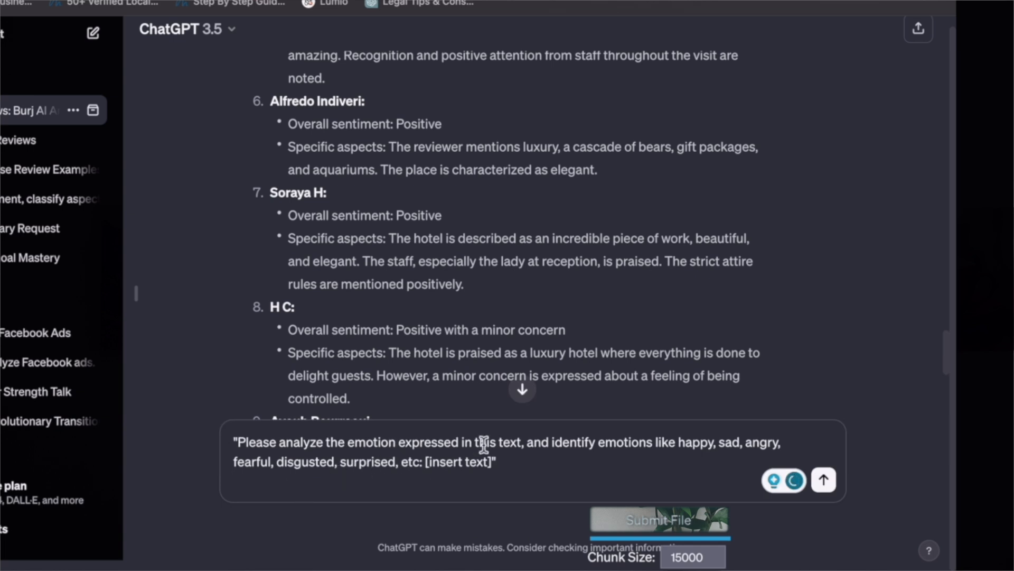
Step: Add the ninth review's aspect description to the emotion prompt and send it
scroll("down", 3)
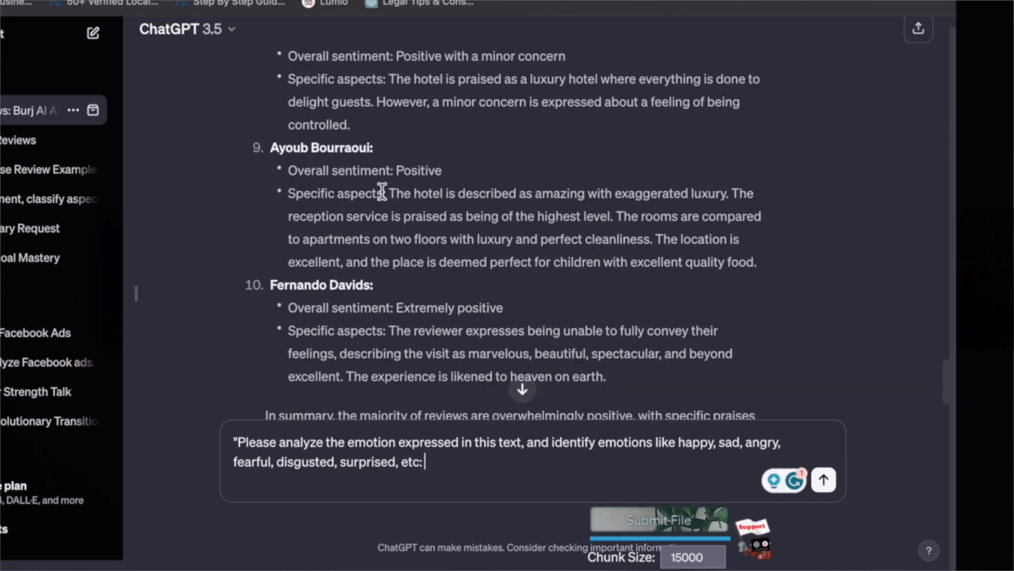
left_click_drag(389, 193, 754, 262)
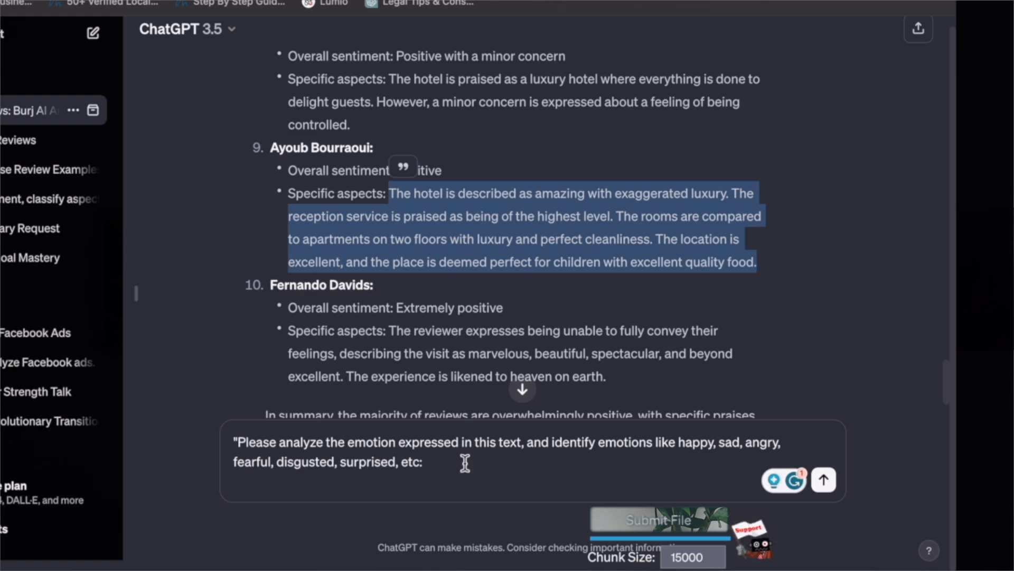
left_click(824, 479)
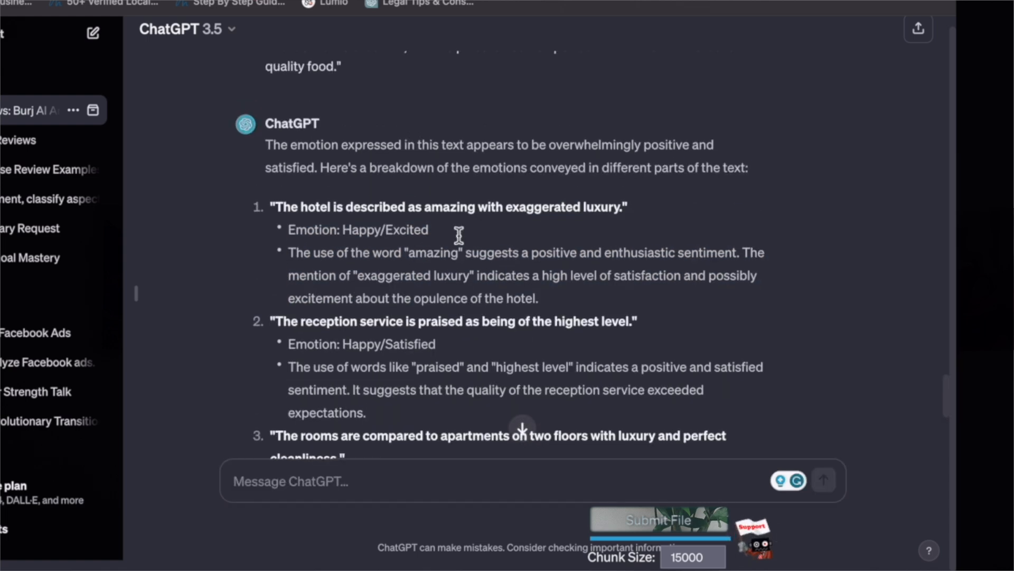
mouse_move(494, 231)
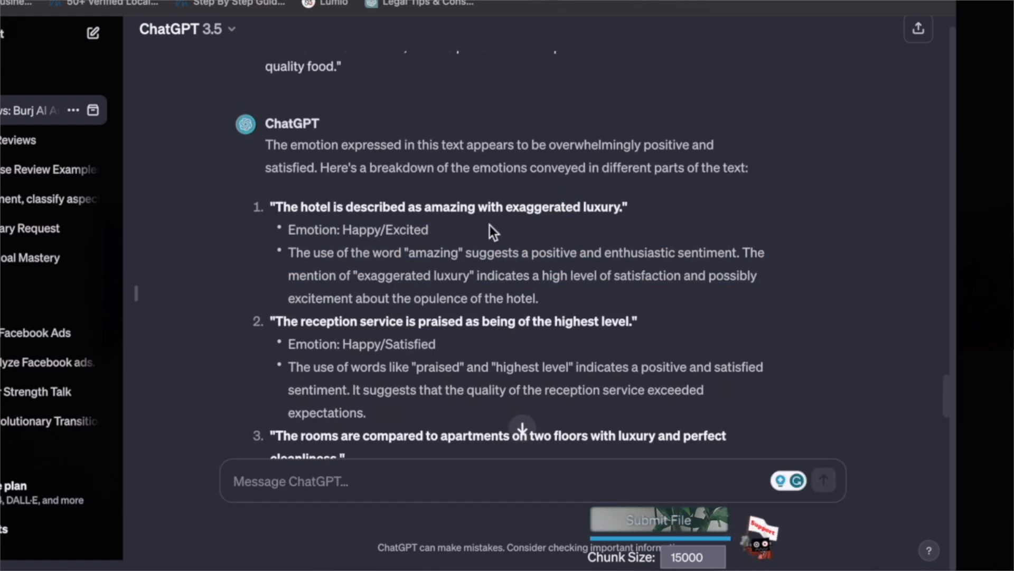
Step: Read through ChatGPT's emotion breakdown labeling the review Happy/Excited, Satisfied and Impressed
scroll("down", 3)
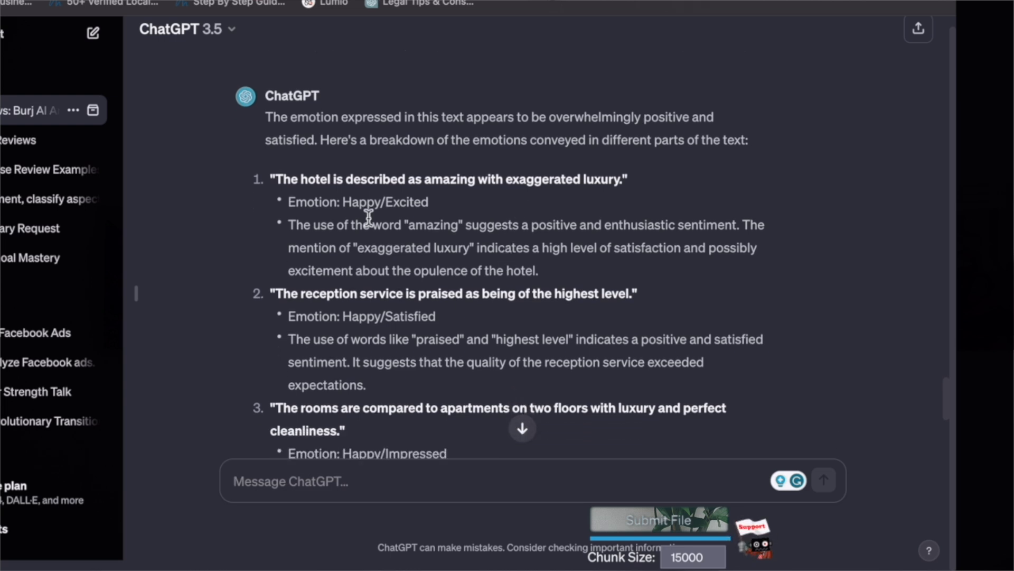
scroll("down", 3)
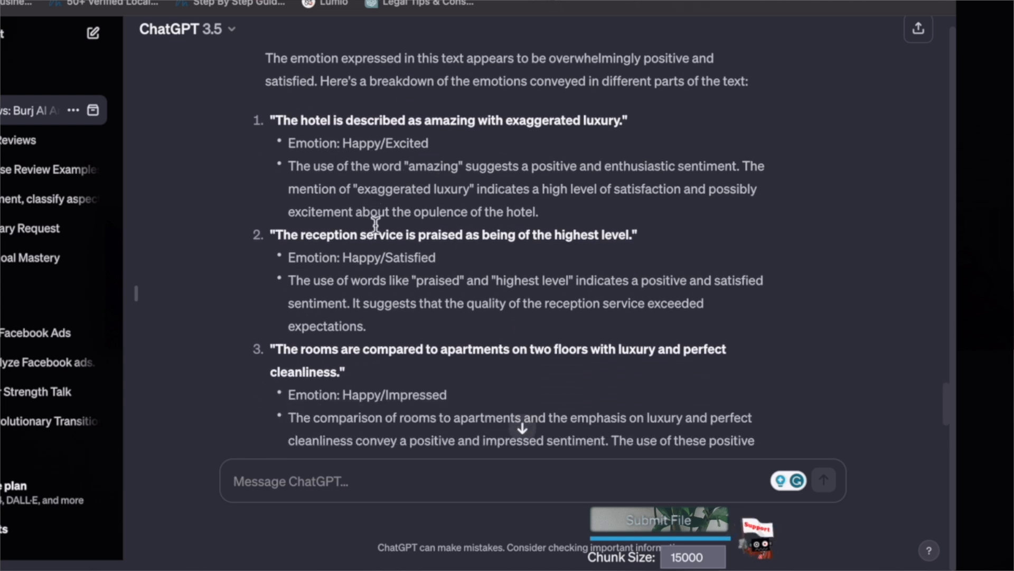
scroll("down", 3)
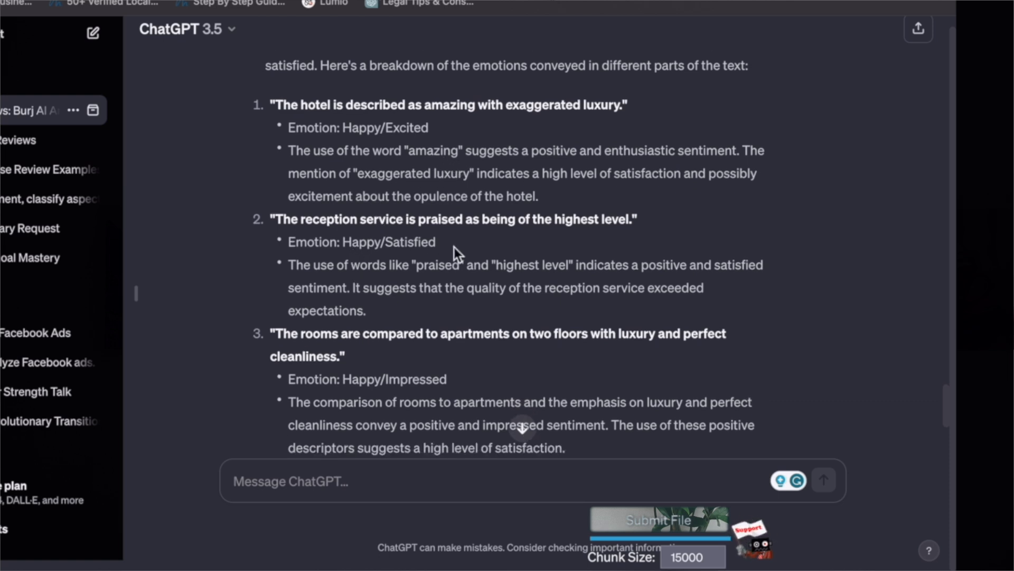
scroll("down", 3)
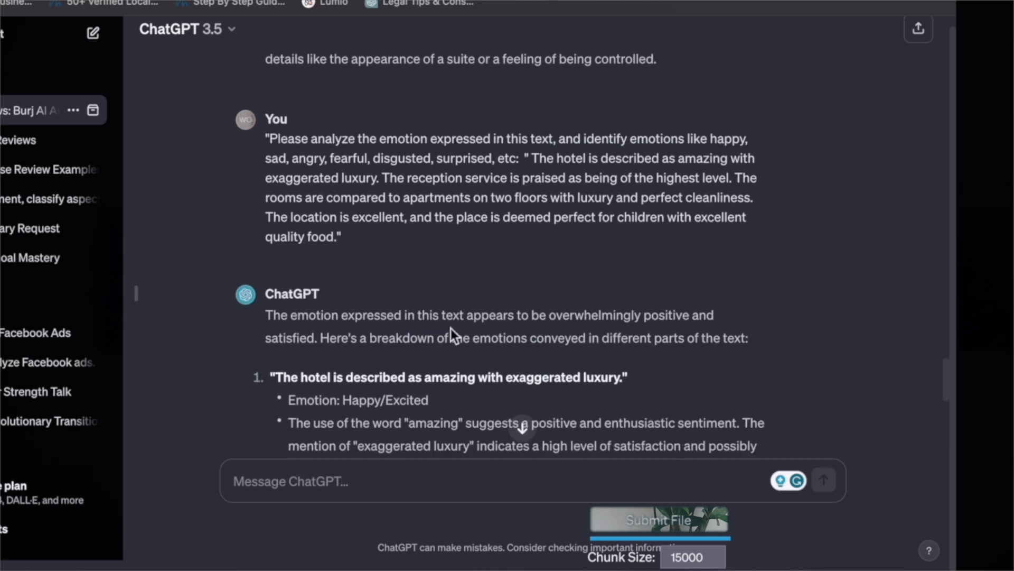
scroll("down", 3)
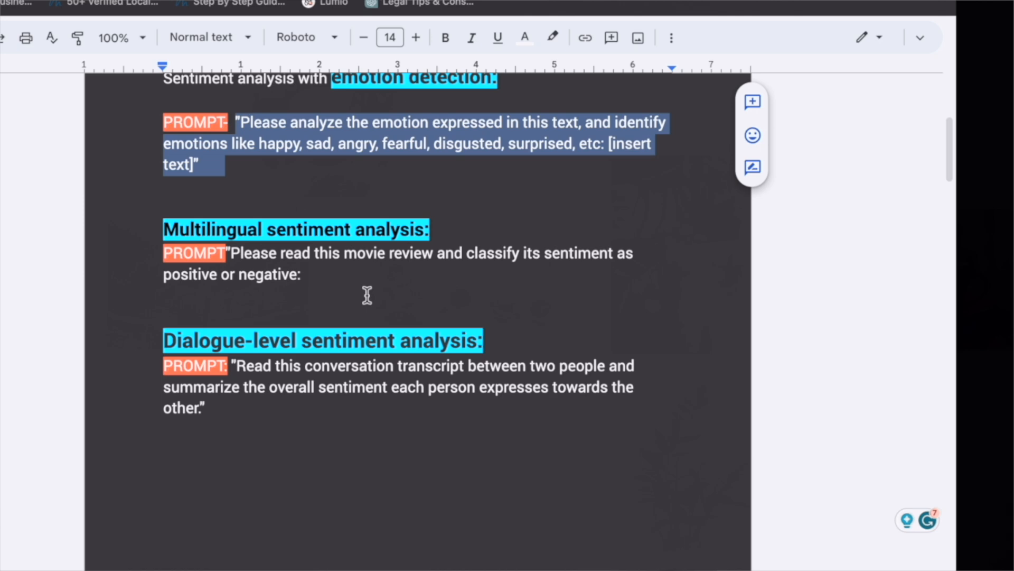
mouse_move(489, 270)
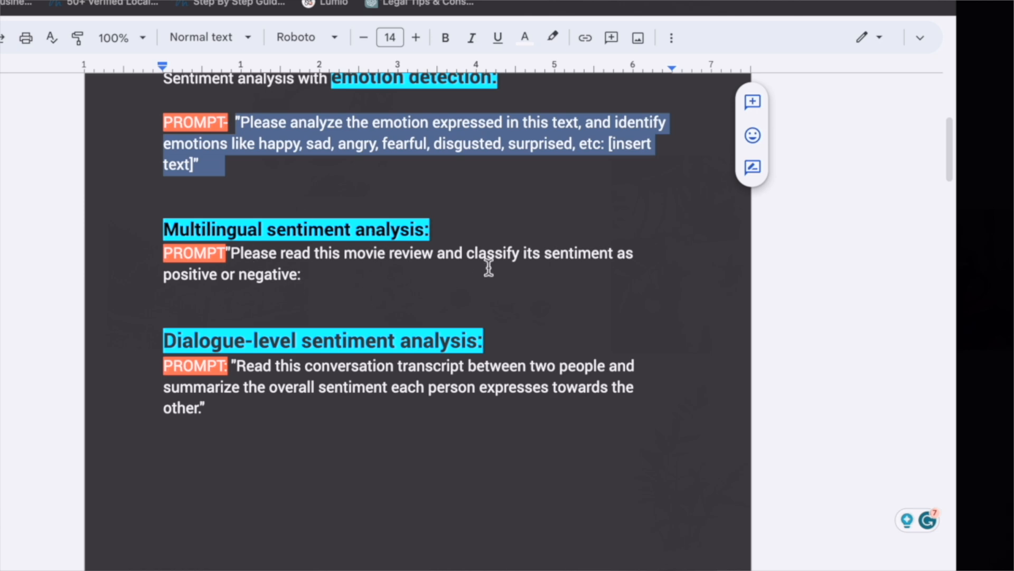
mouse_move(378, 282)
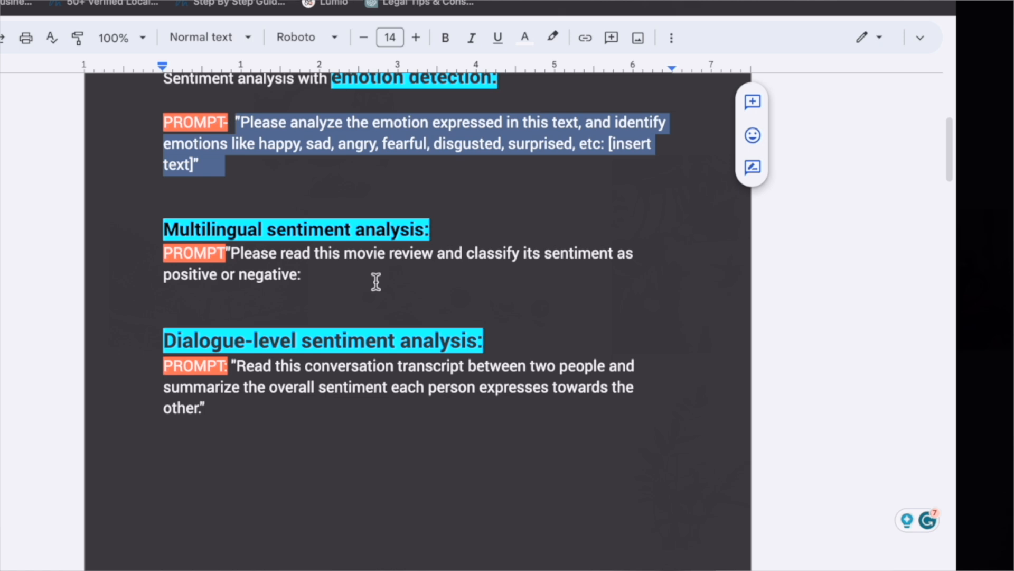
mouse_move(374, 271)
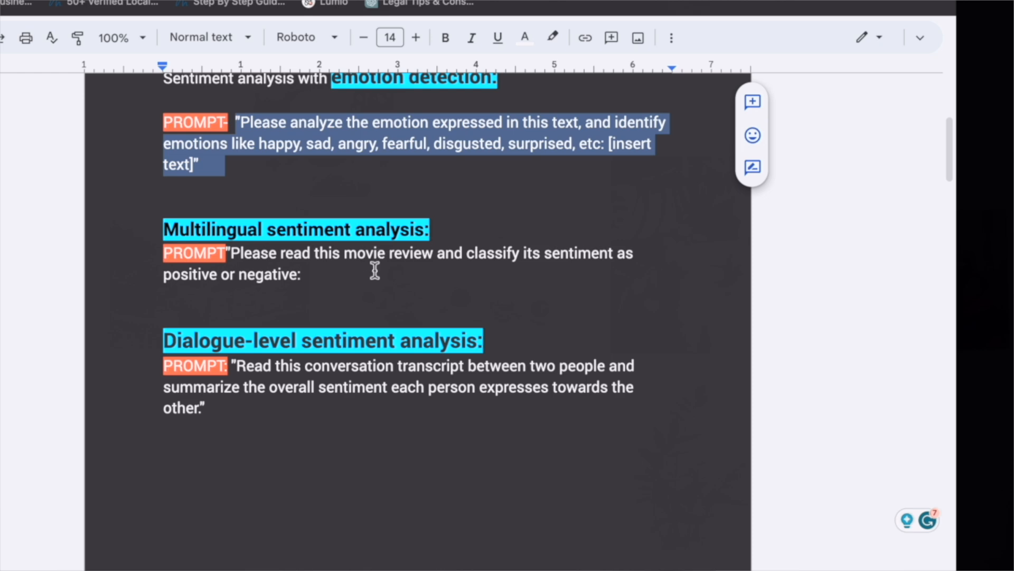
mouse_move(448, 262)
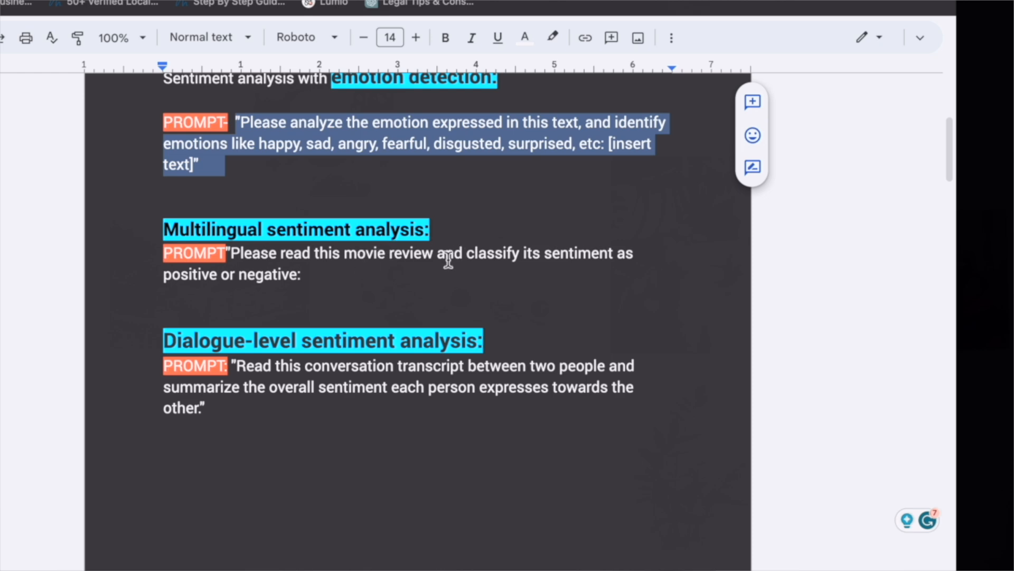
Step: Scroll the prompt sheet past the emotion detection, multilingual and dialogue-level prompts
scroll("down", 3)
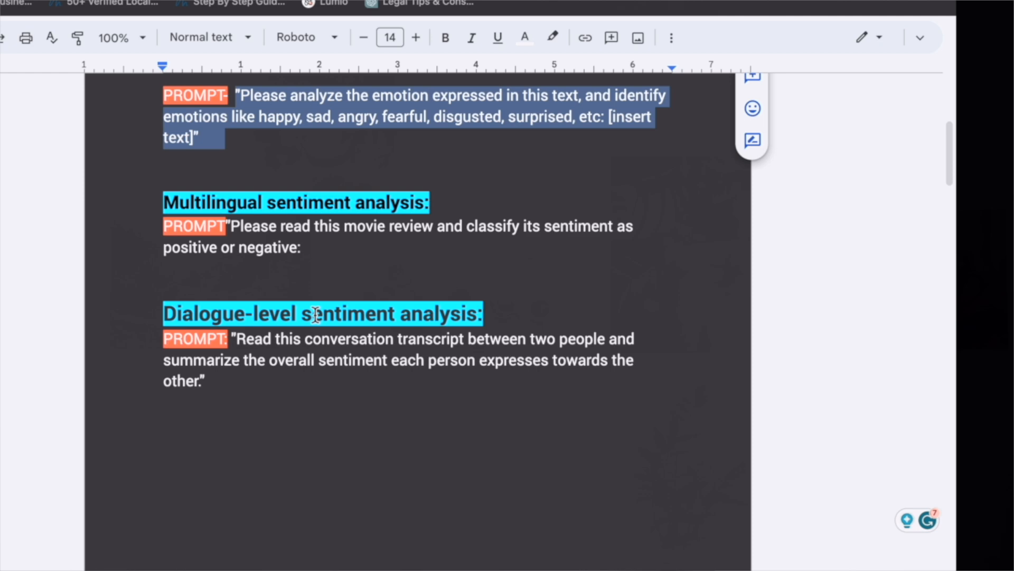
scroll("down", 3)
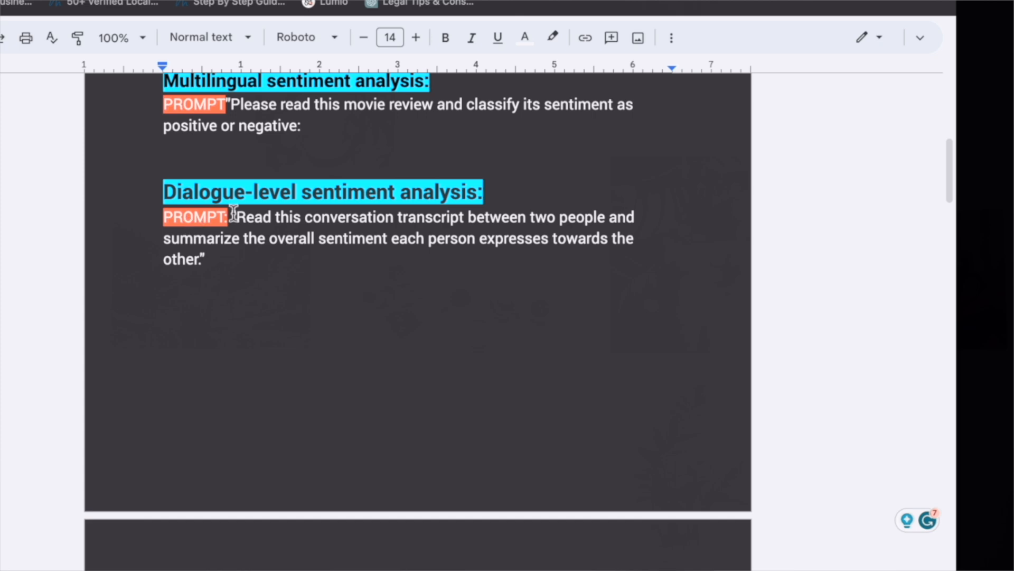
scroll("down", 3)
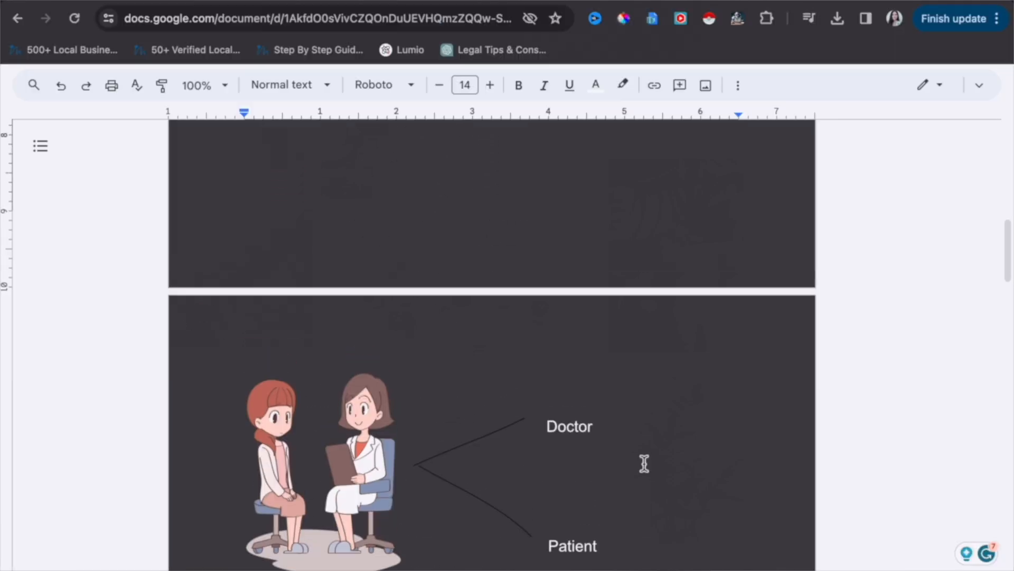
scroll("down", 3)
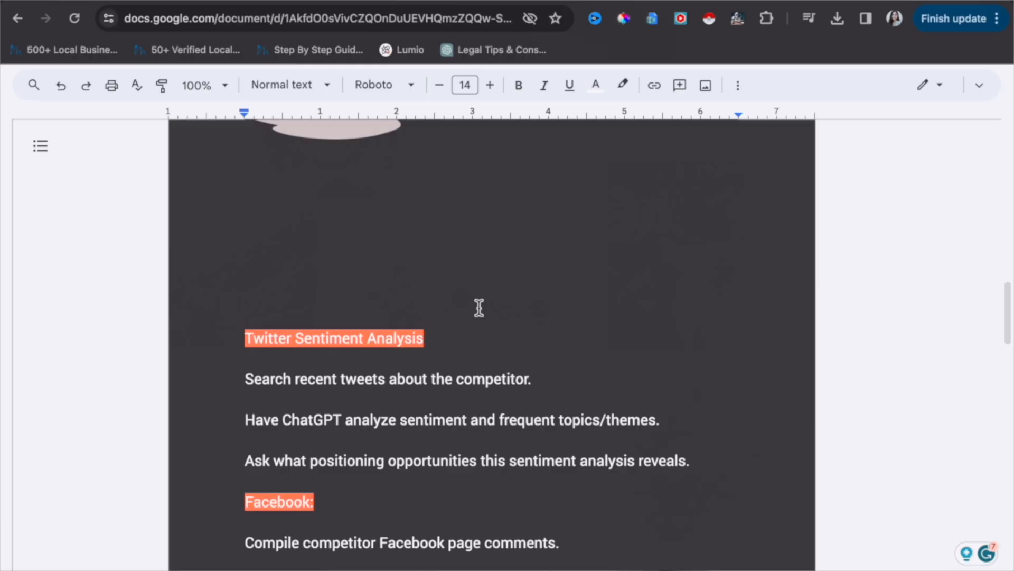
scroll("down", 3)
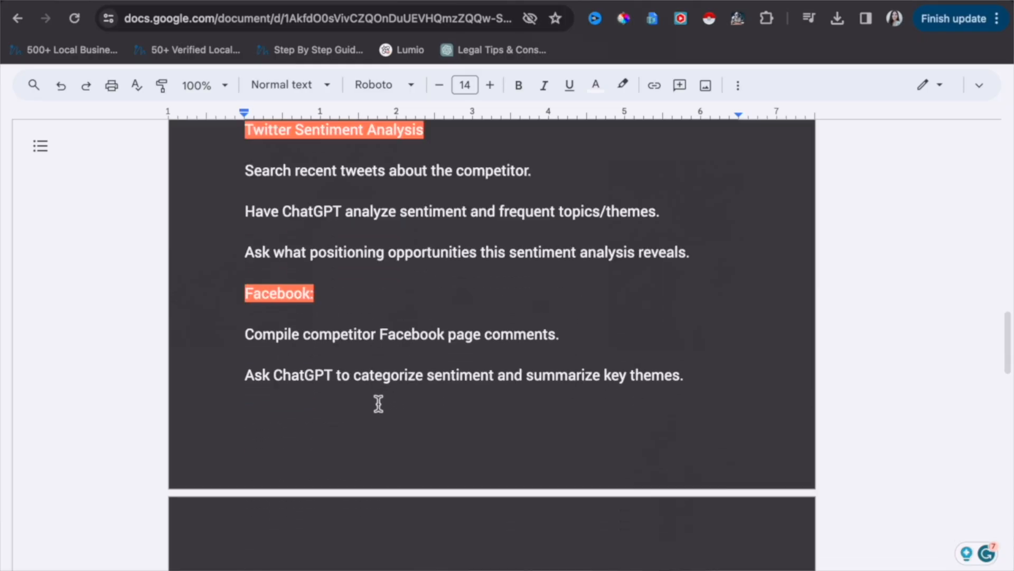
scroll("down", 3)
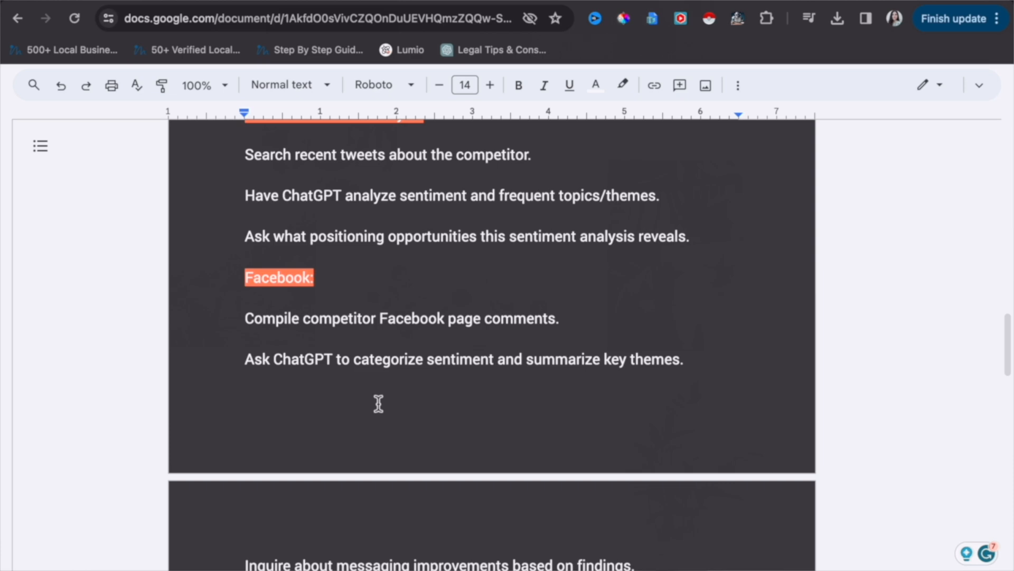
scroll("down", 3)
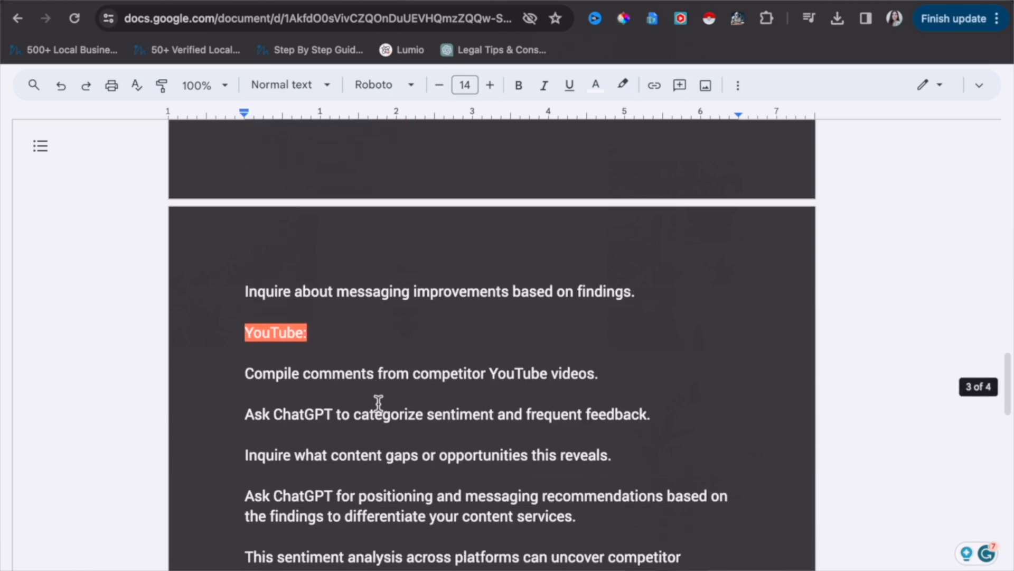
scroll("down", 3)
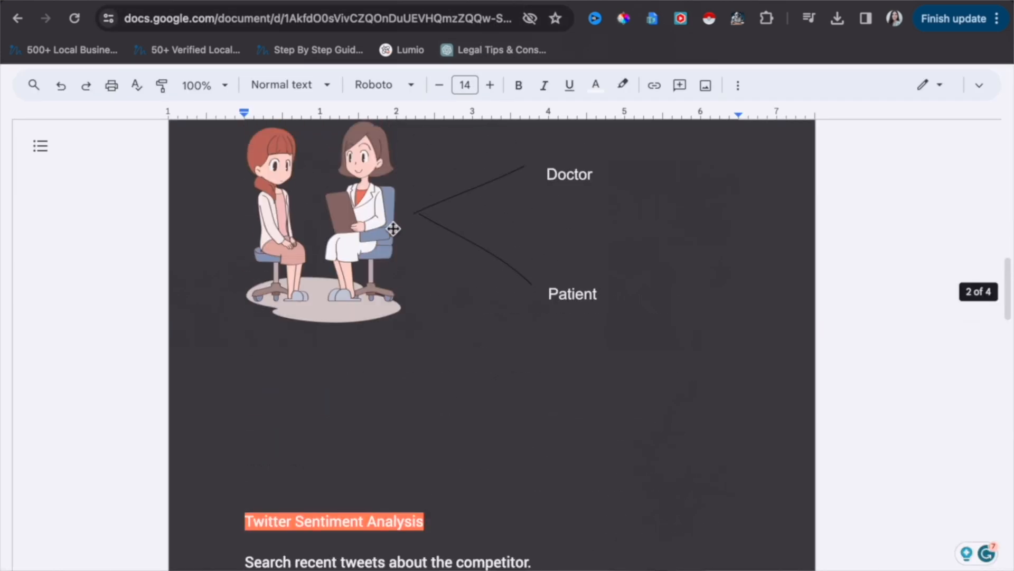
scroll("down", 3)
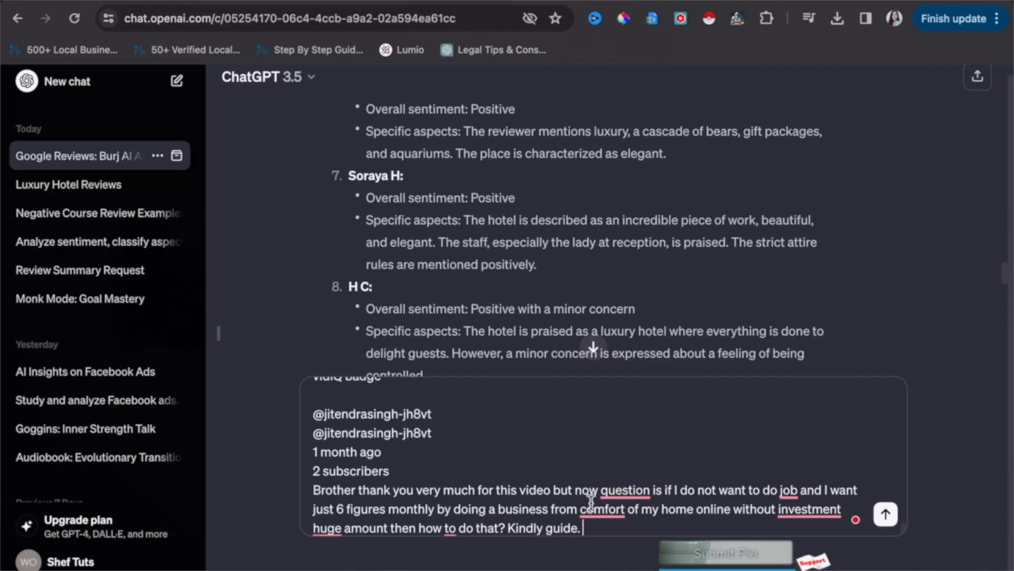
Step: Send the pasted YouTube comments and read ChatGPT's positive/negative/neutral/gratitude/skepticism breakdown
left_click(885, 516)
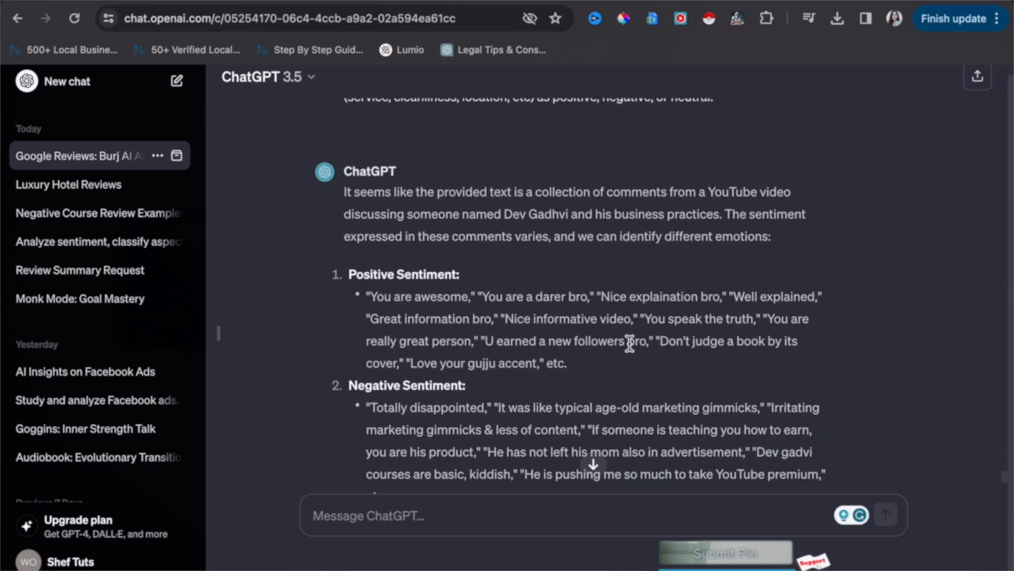
scroll("down", 3)
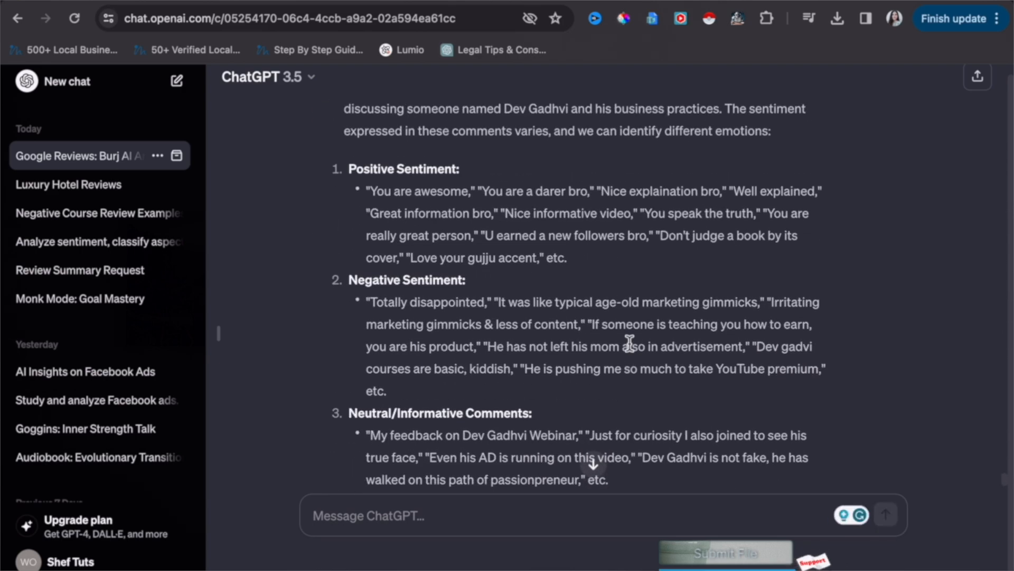
scroll("down", 3)
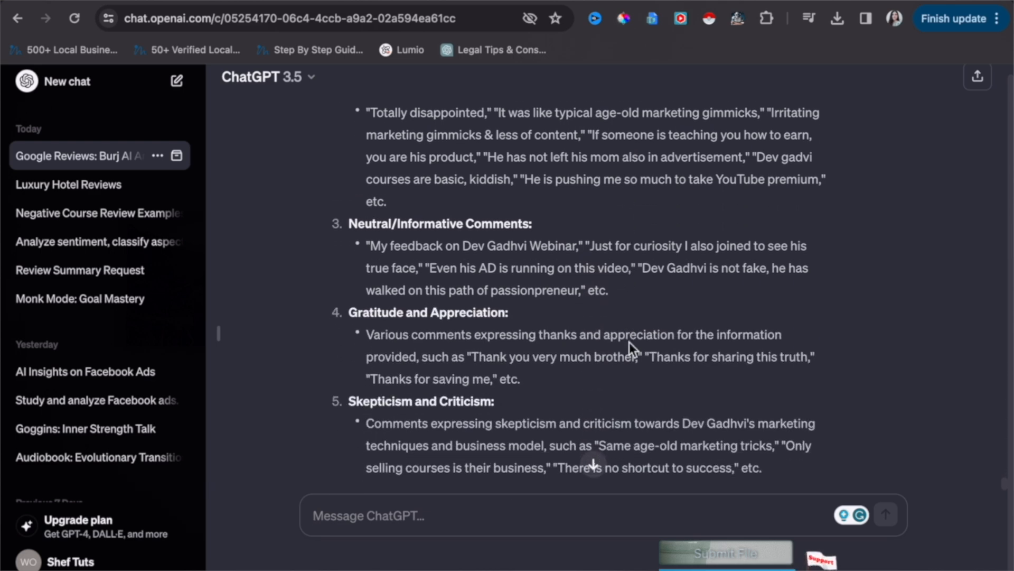
scroll("down", 3)
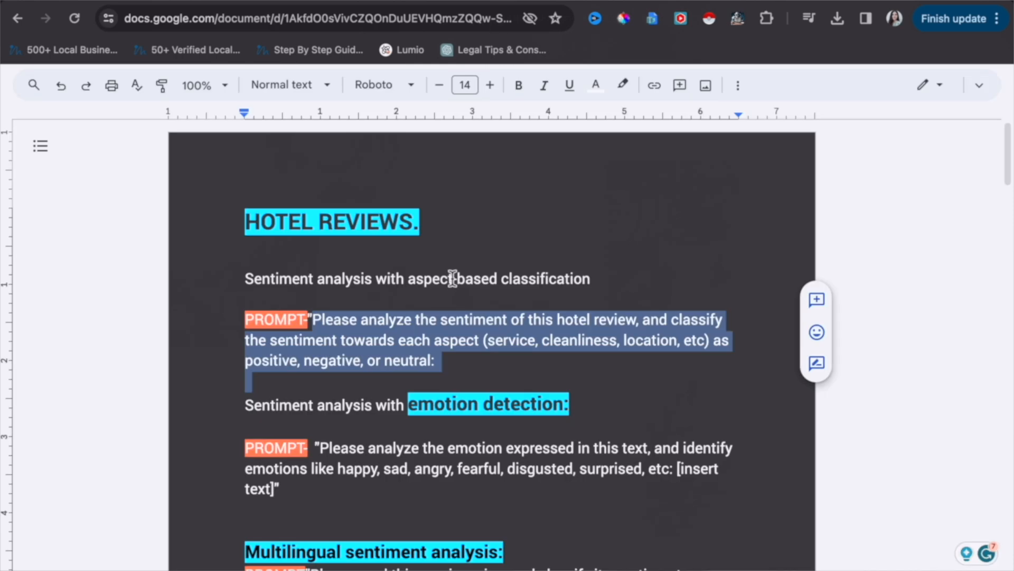
Step: Scroll the prompt sheet to YouTube steps 6 and 7 on sentiment improvement
scroll("down", 3)
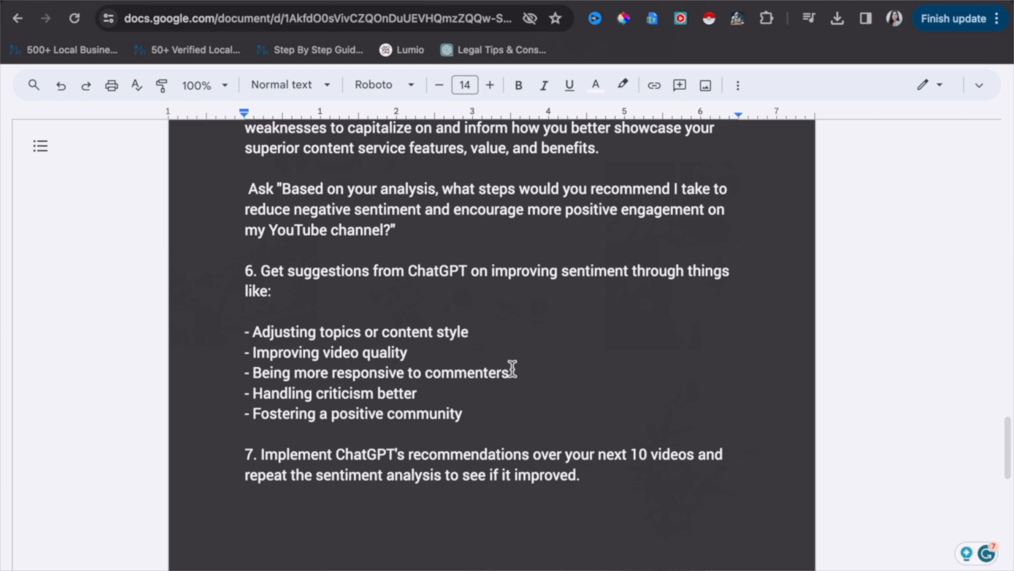
mouse_move(496, 422)
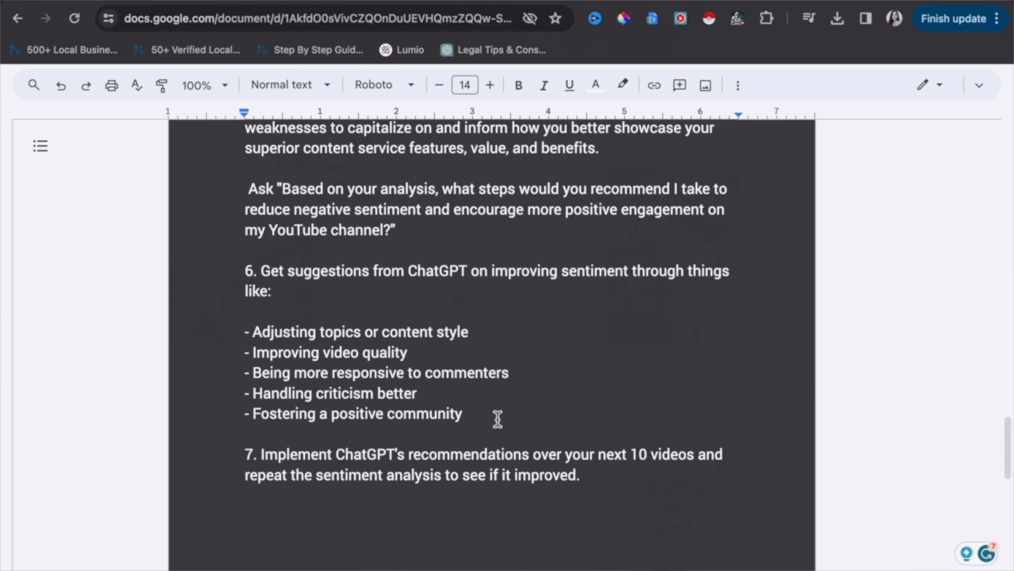